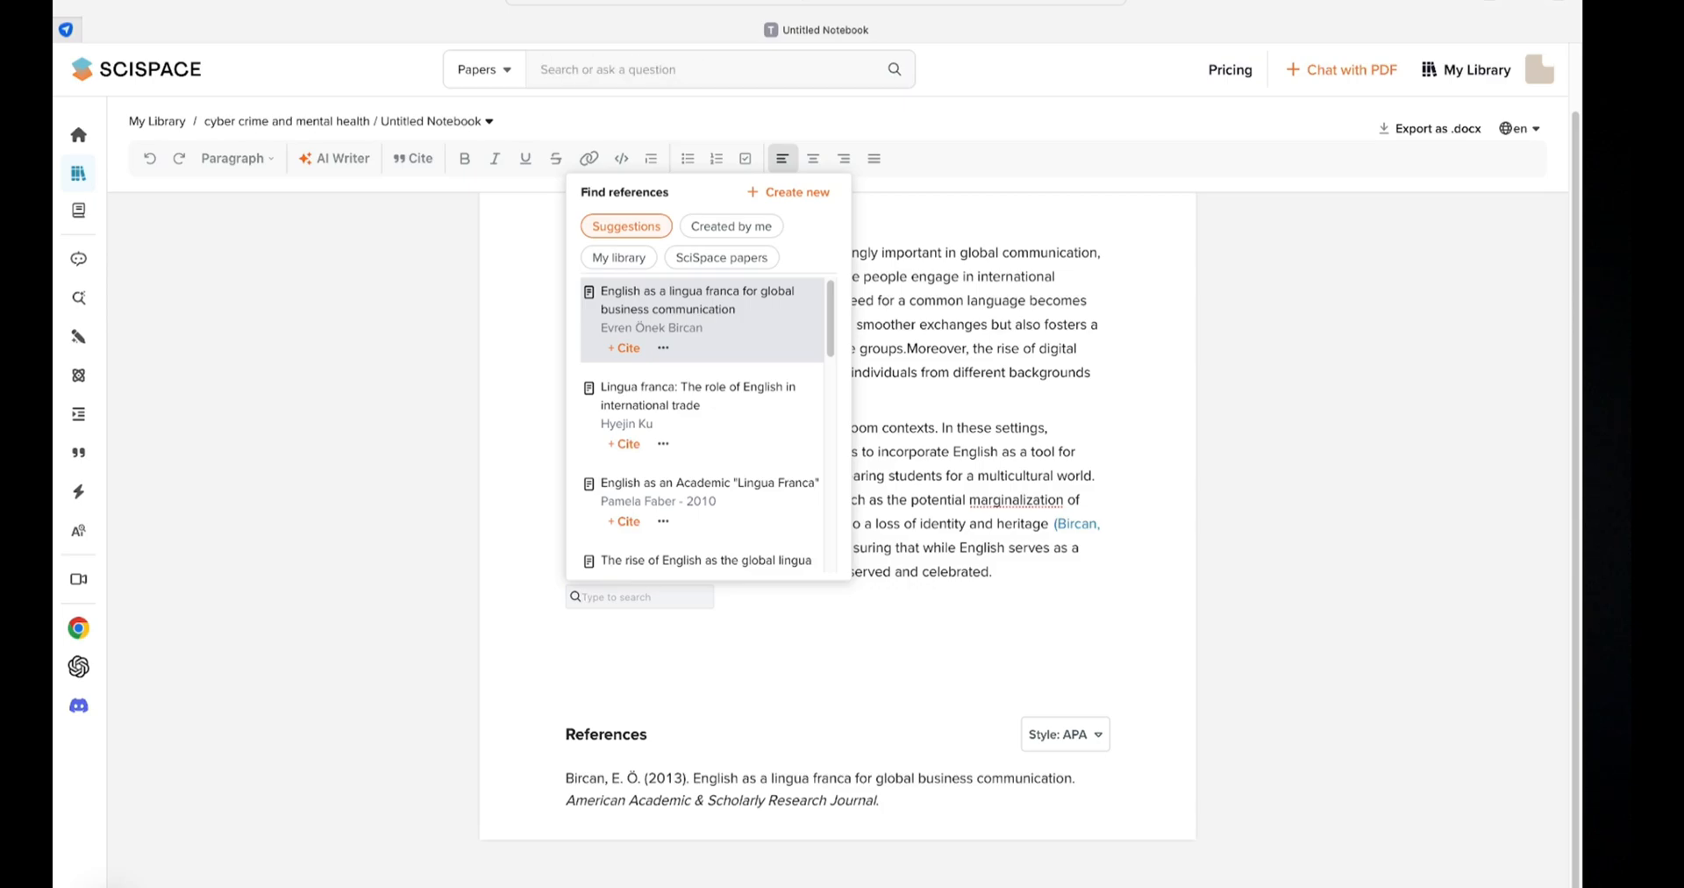
- Open the lingua franca business paper and ask its chat 'Is this an empirical study?'
{"action": "left_click", "coordinate": [622, 347]}
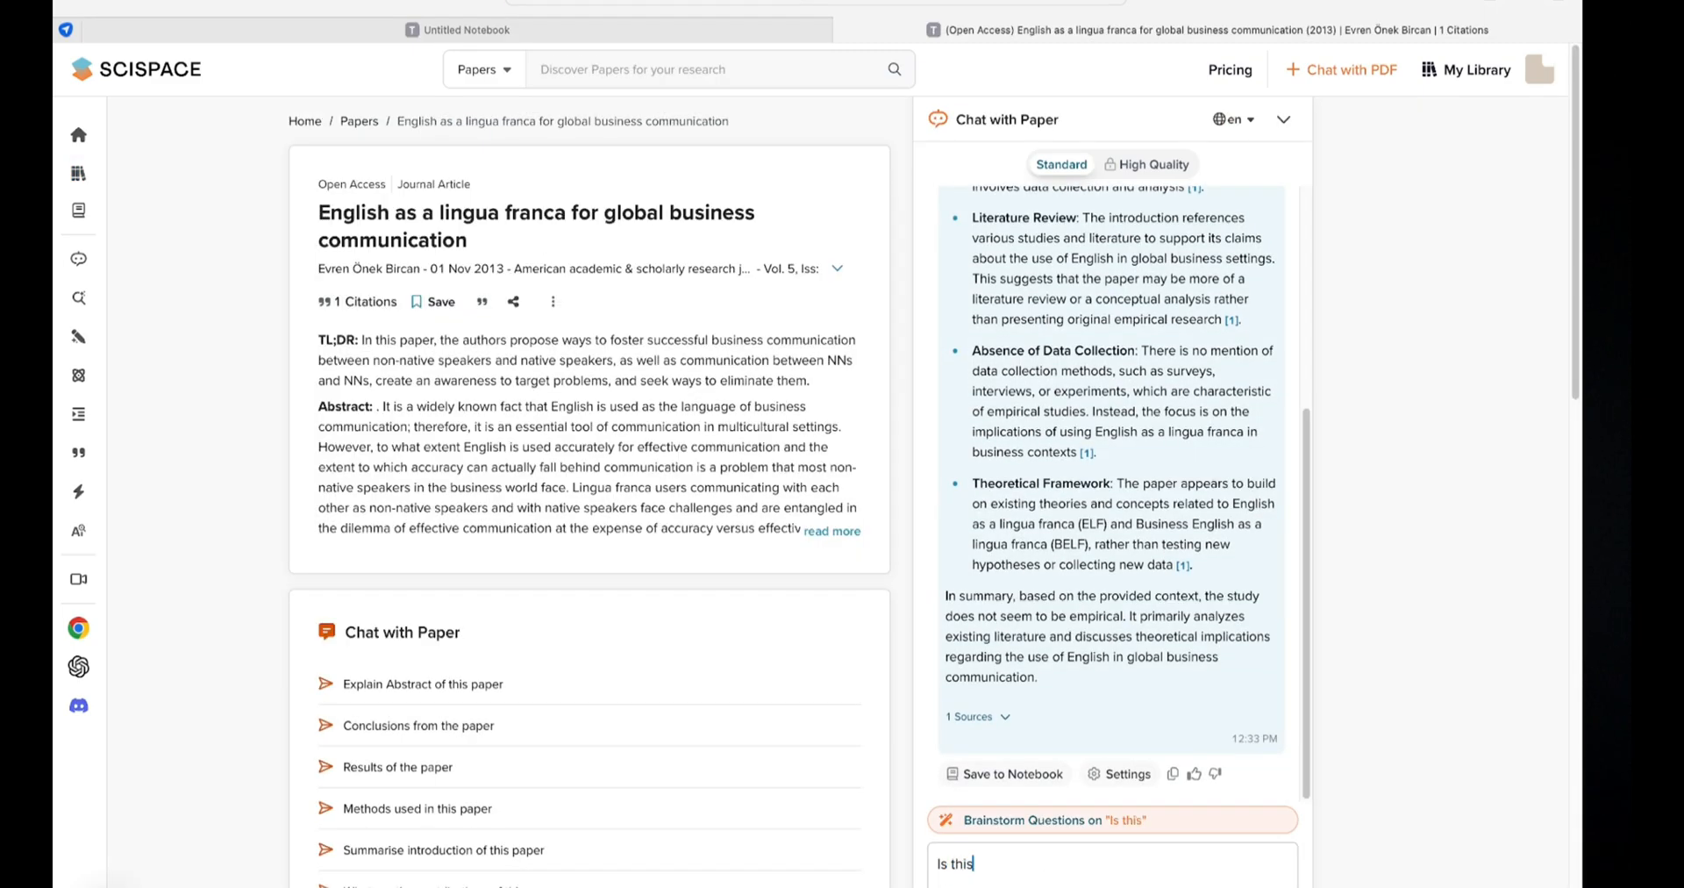
{"action": "type", "text": "an empiri"}
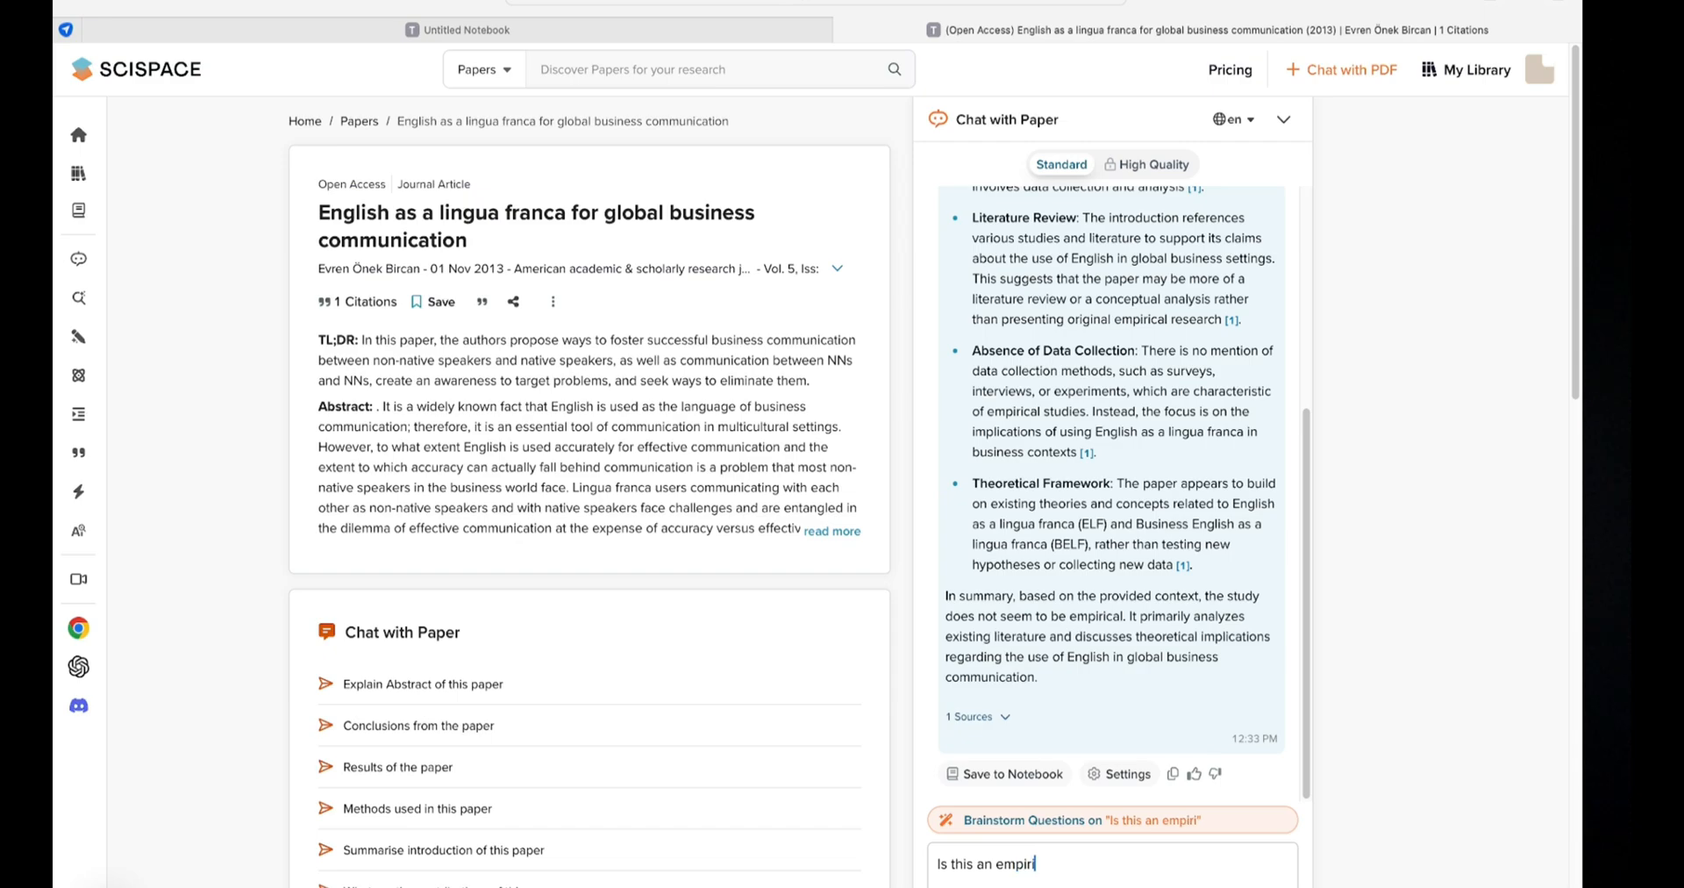
{"action": "type", "text": "ical study?"}
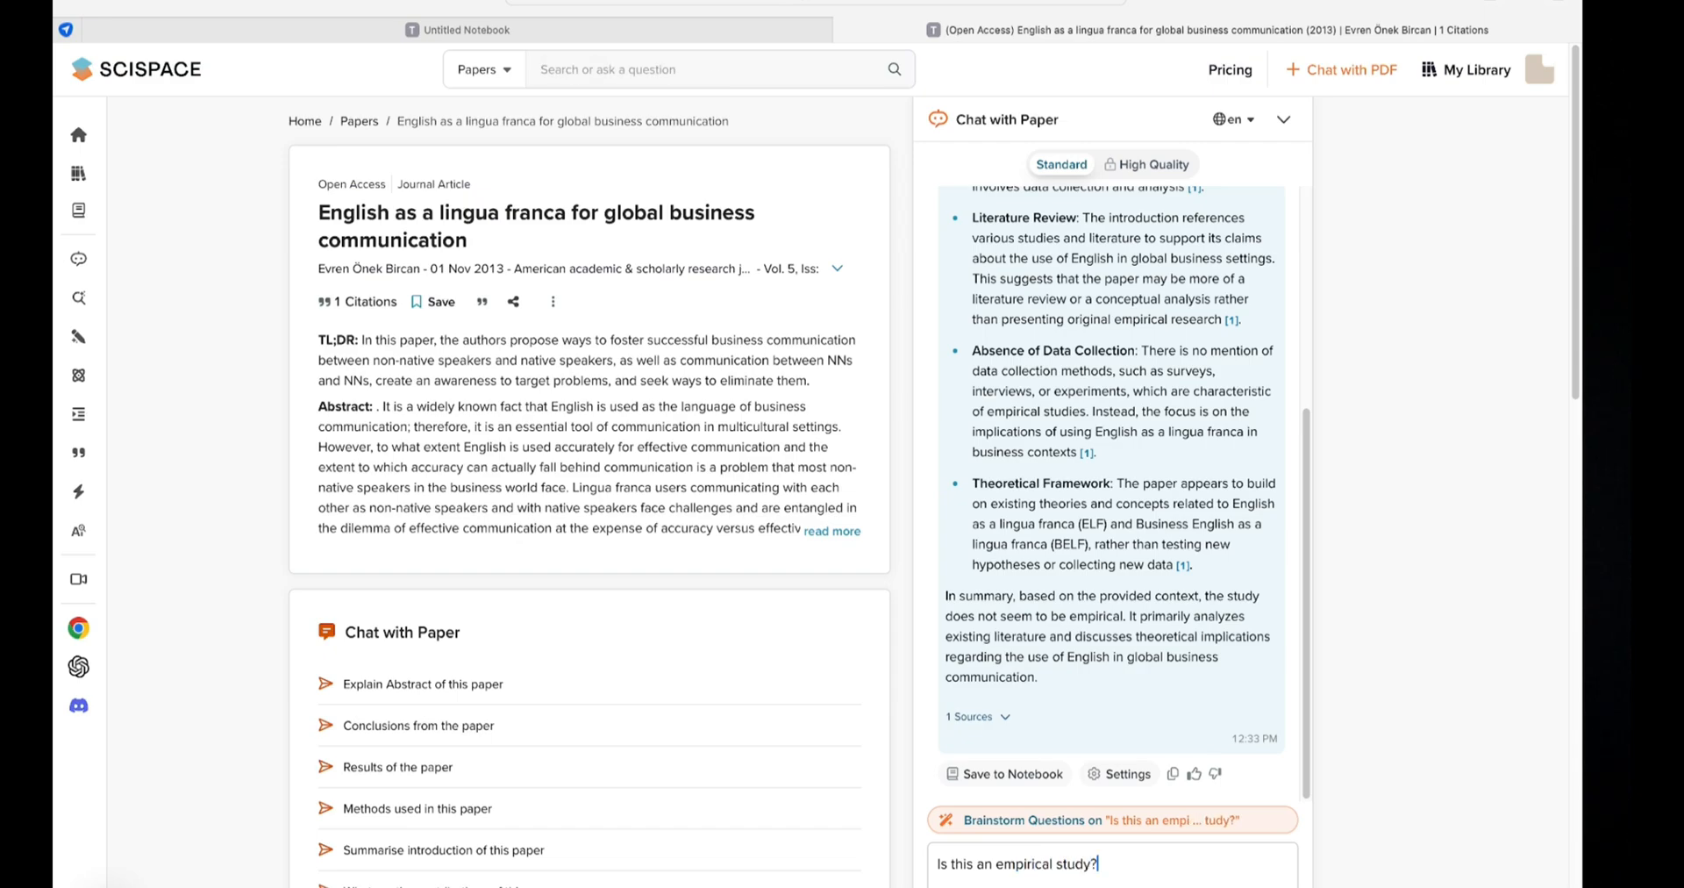
{"action": "key", "text": "Return"}
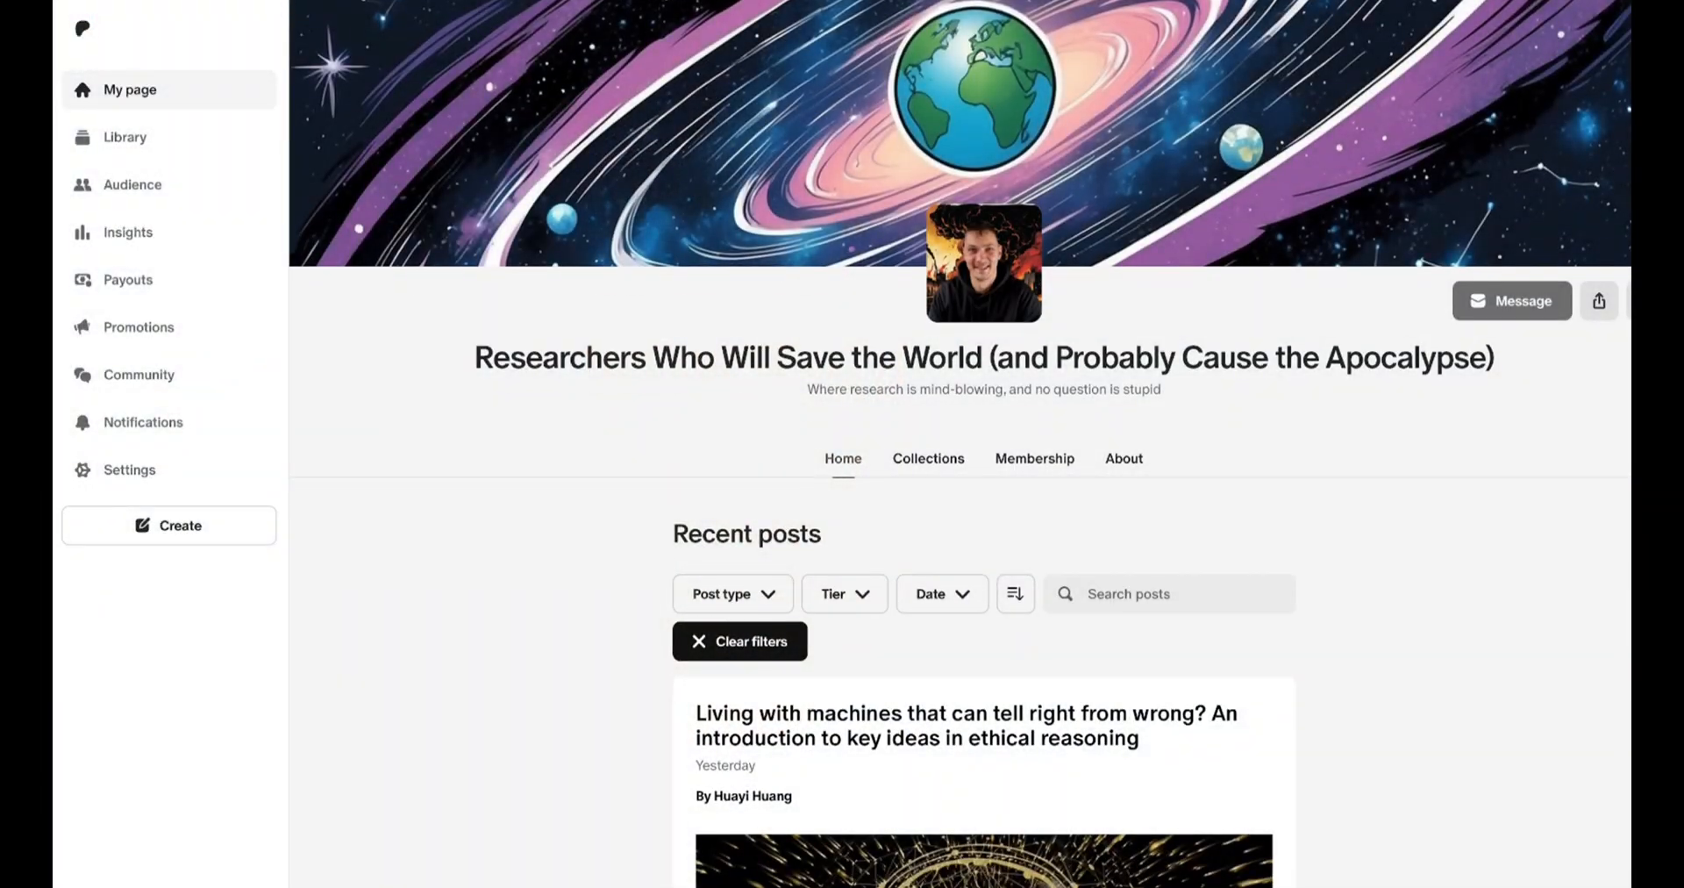
{"action": "scroll", "scroll_direction": "down", "scroll_amount": 3}
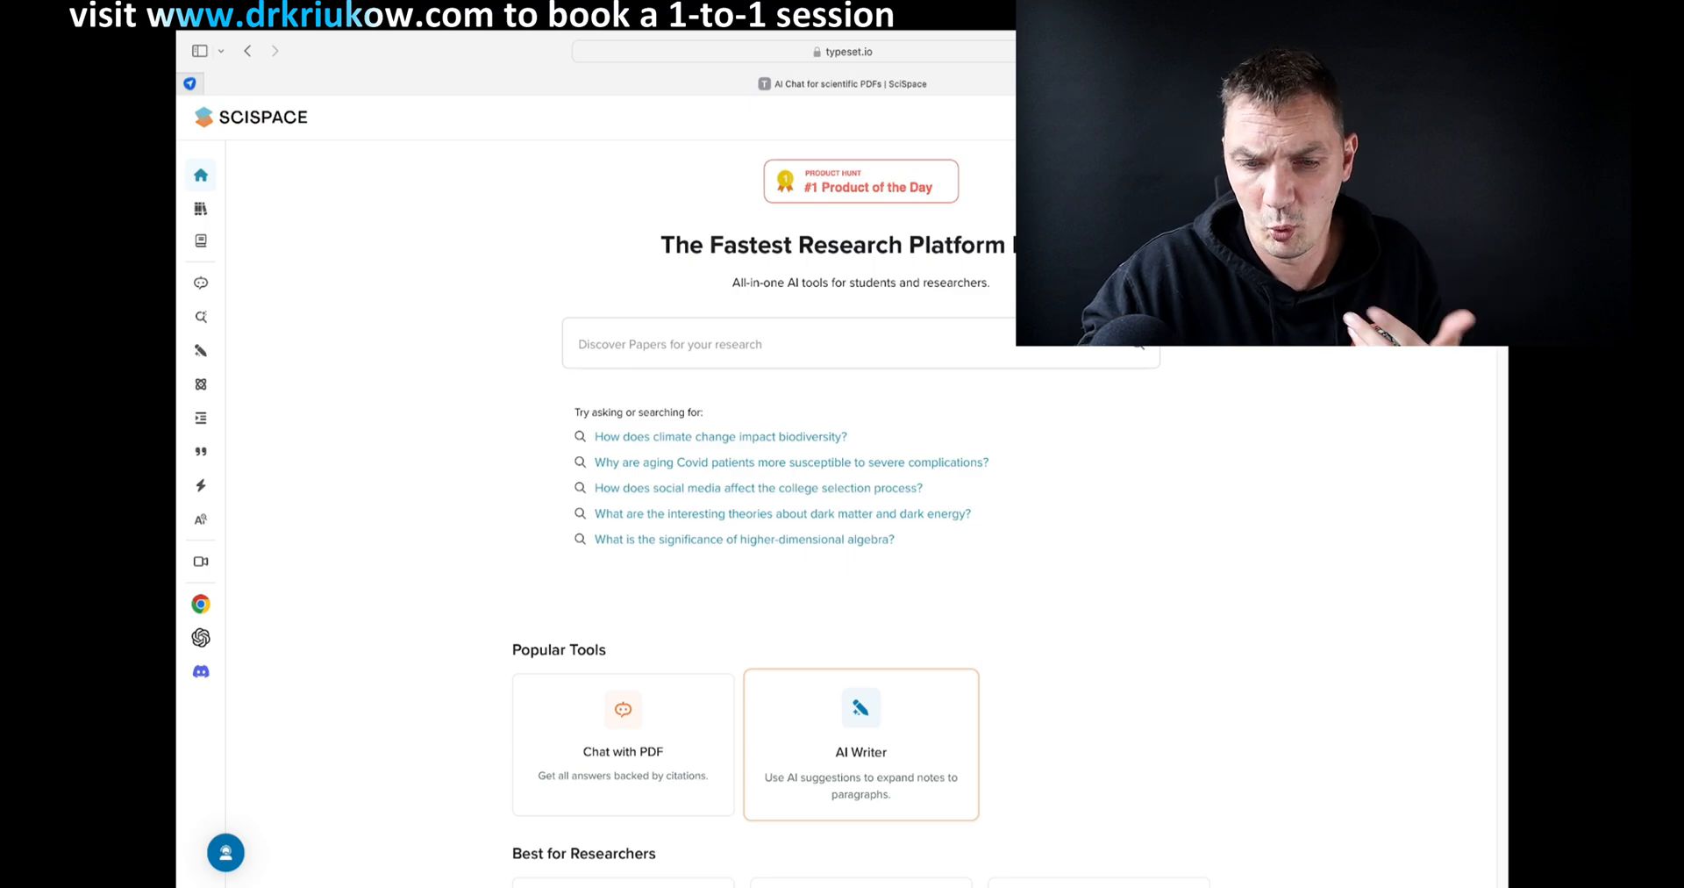
- Start a new AI Writer notebook and type 'English as a lingua franca is'
{"action": "left_click", "coordinate": [861, 743]}
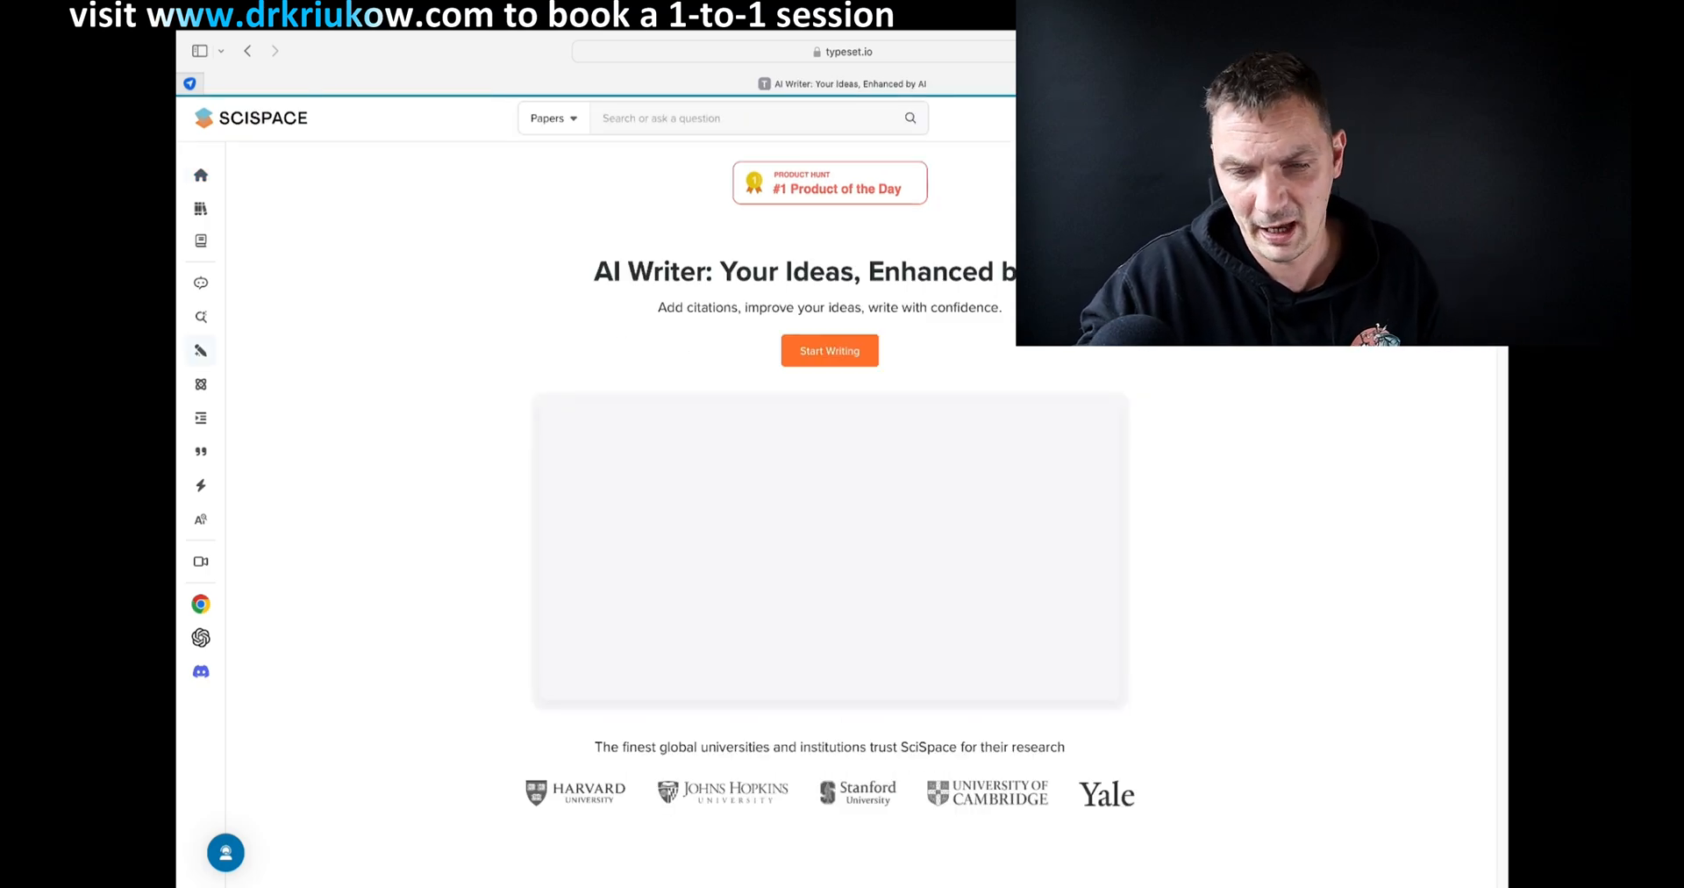
{"action": "left_click", "coordinate": [829, 350]}
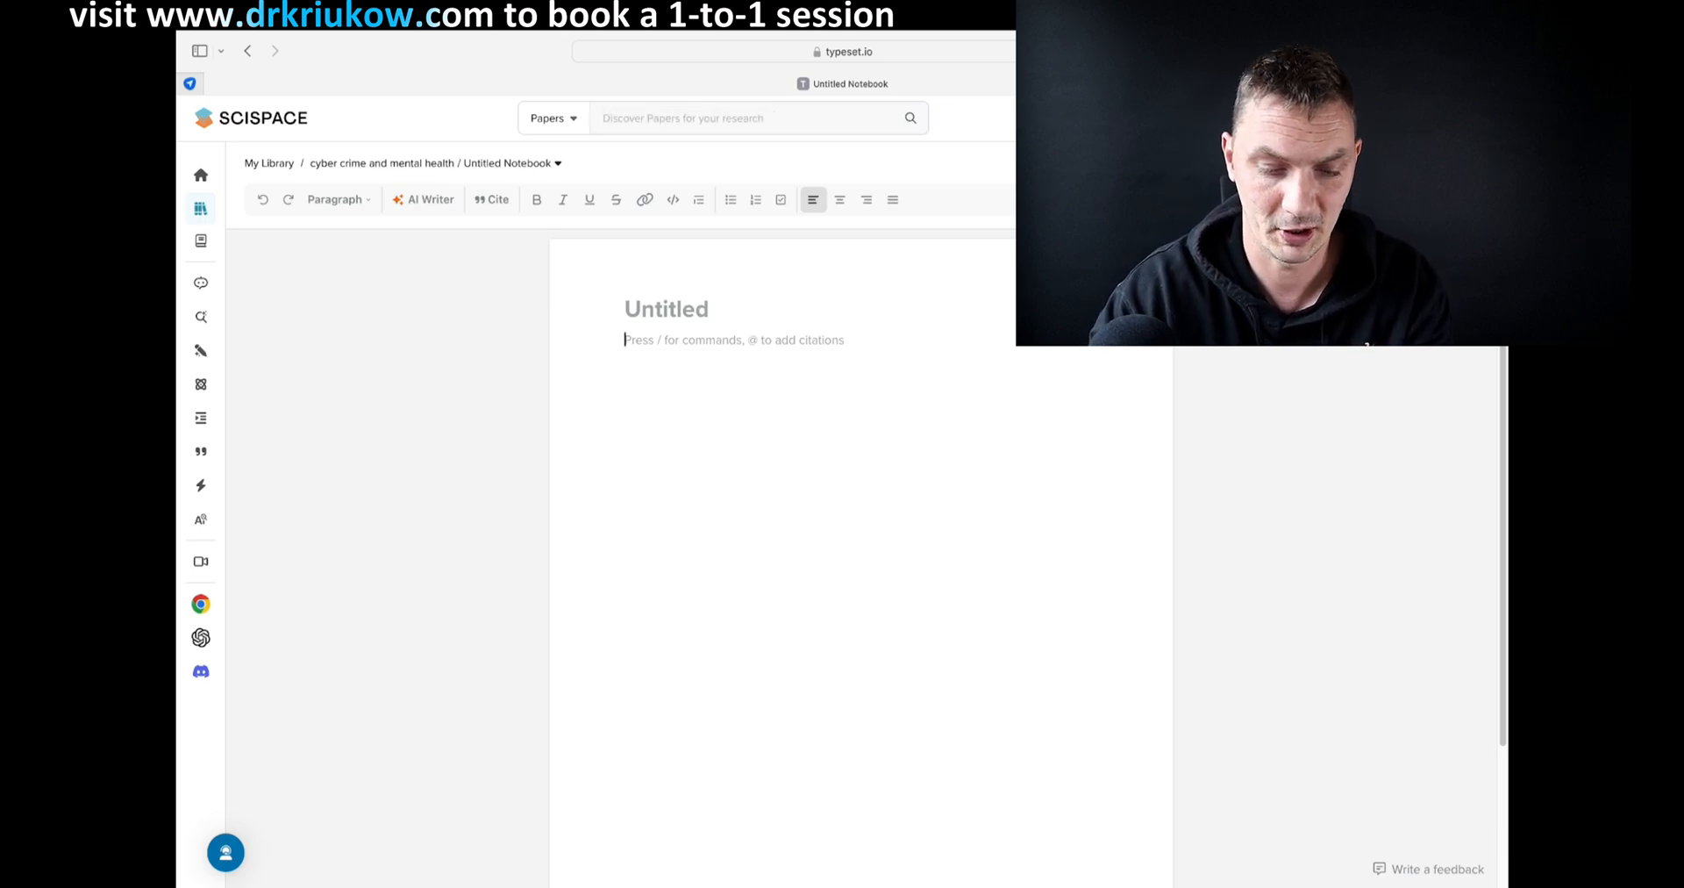
{"action": "type", "text": "Engl"}
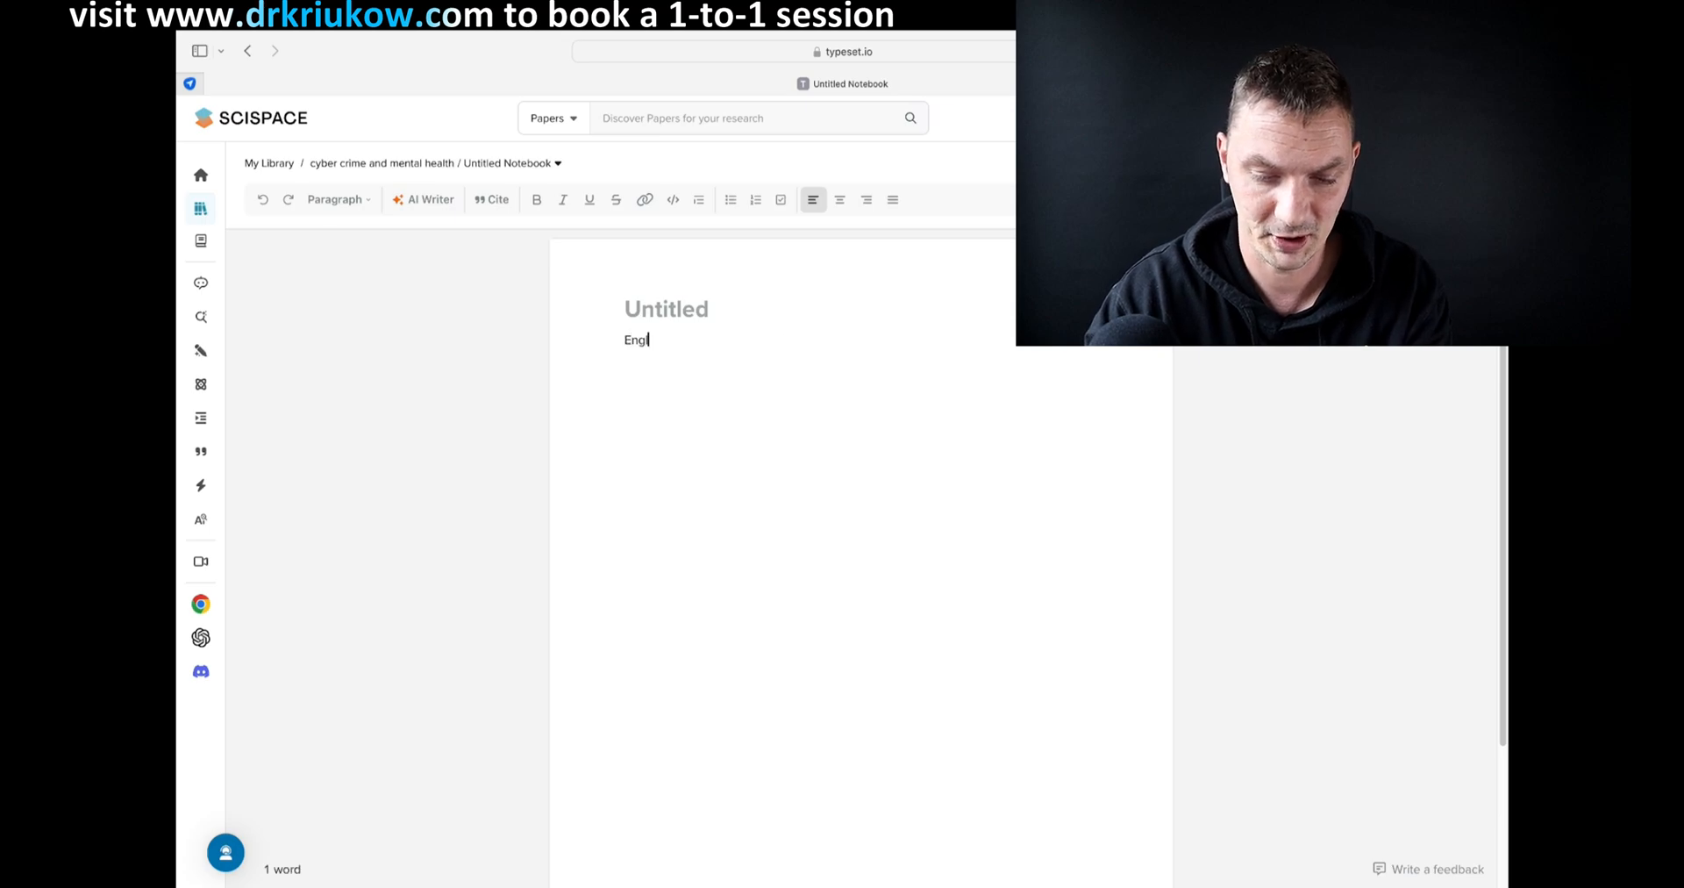
{"action": "type", "text": "ish"}
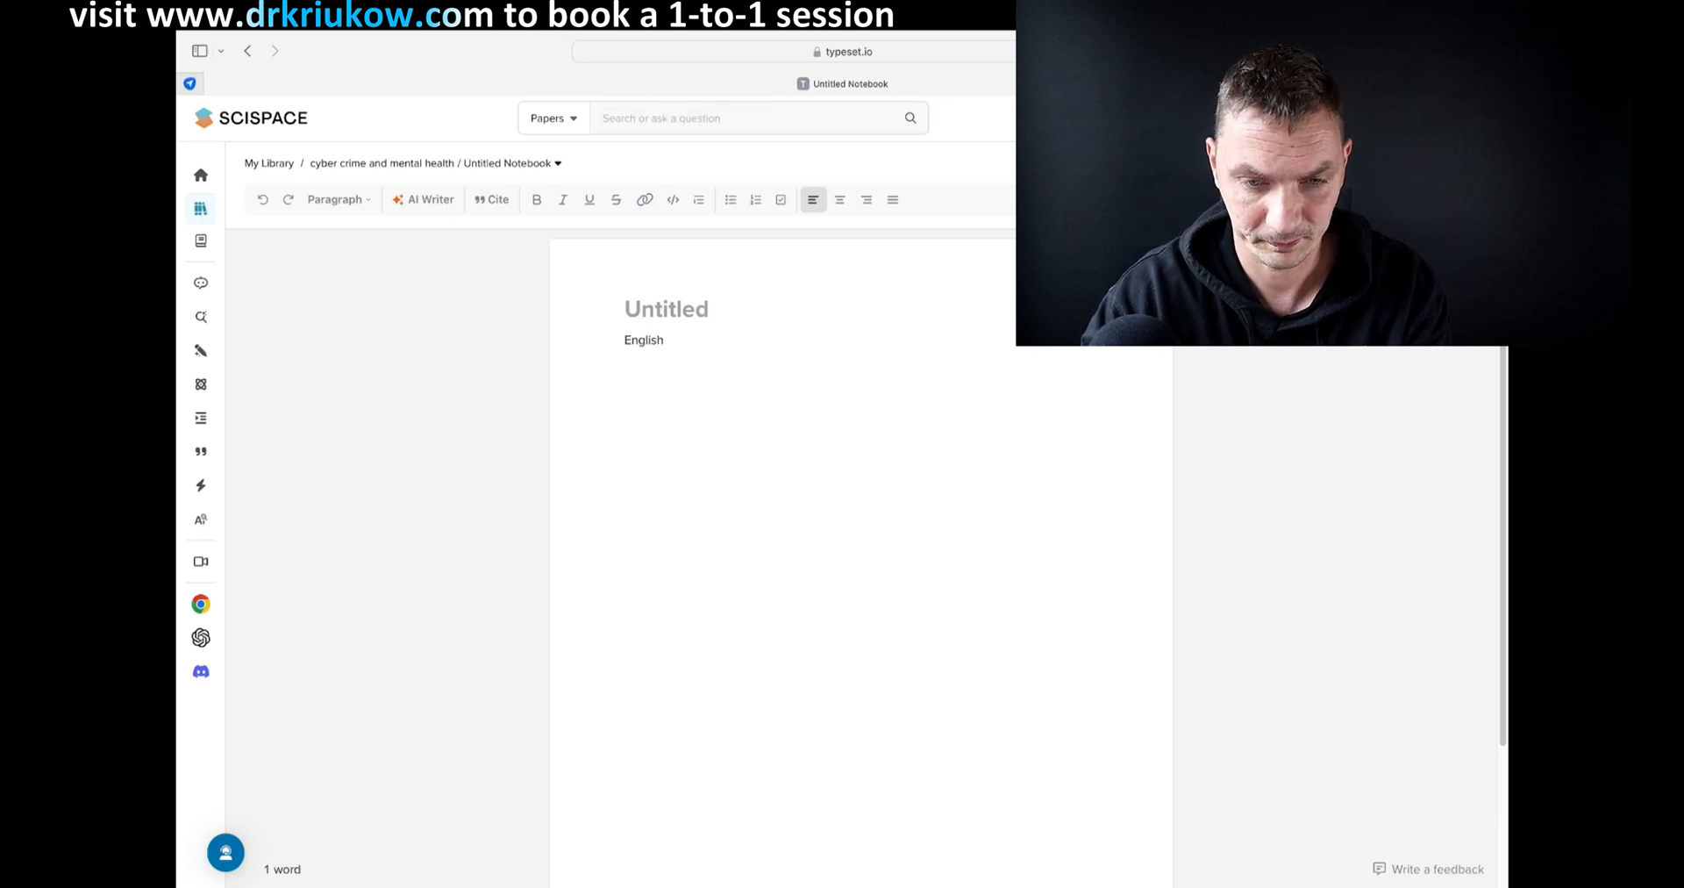
{"action": "type", "text": "as a lingua"}
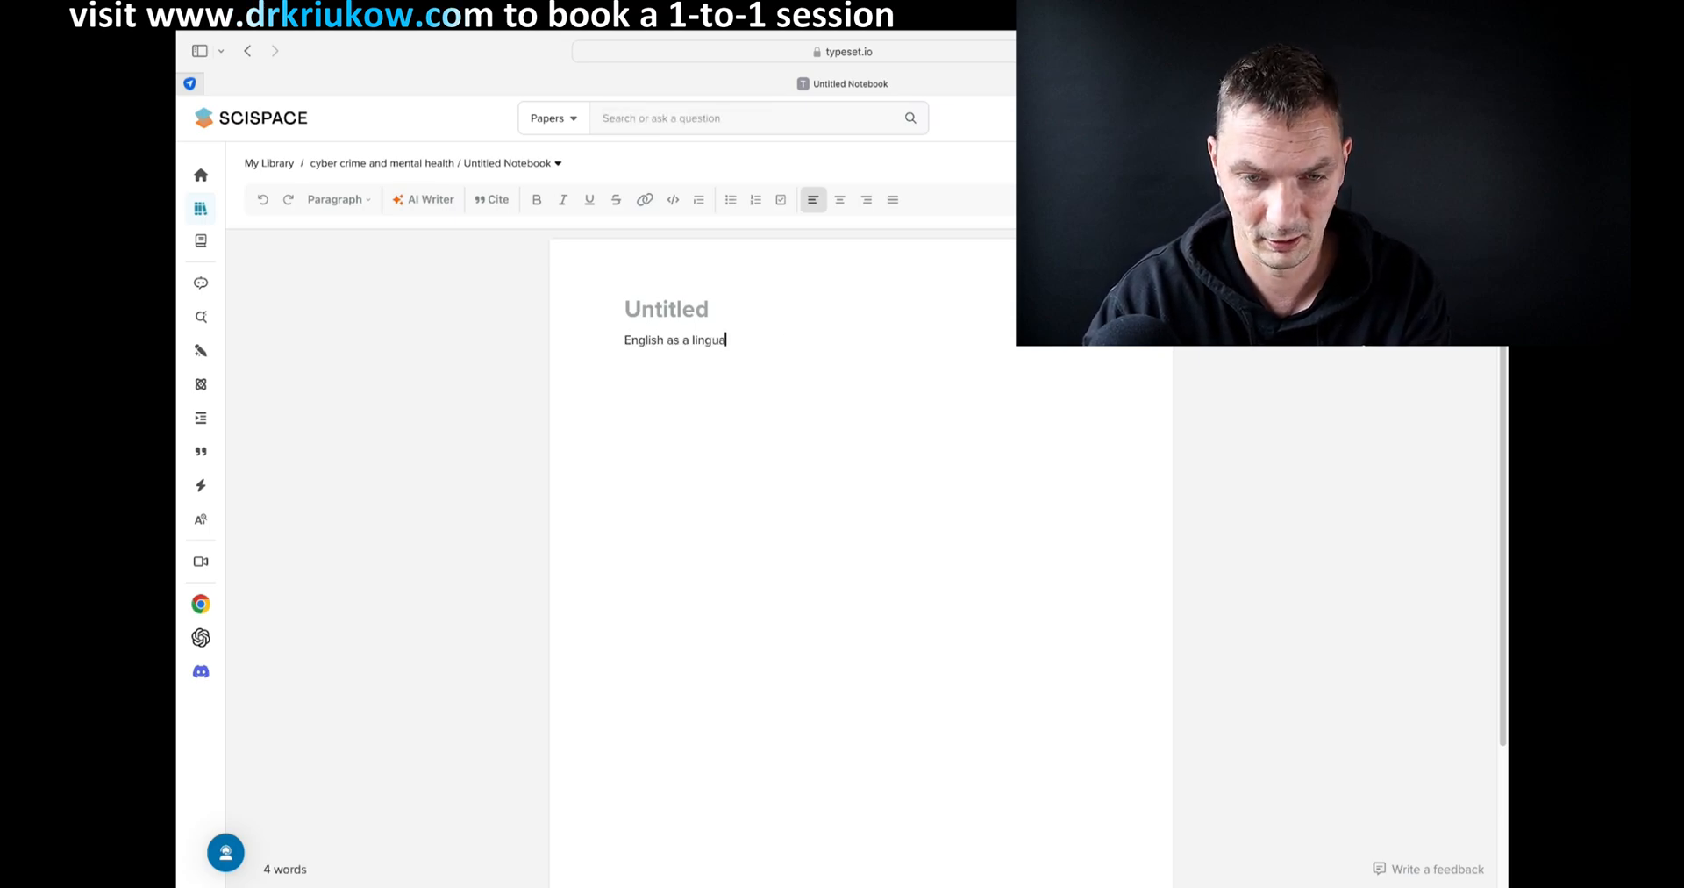
{"action": "type", "text": "franca is"}
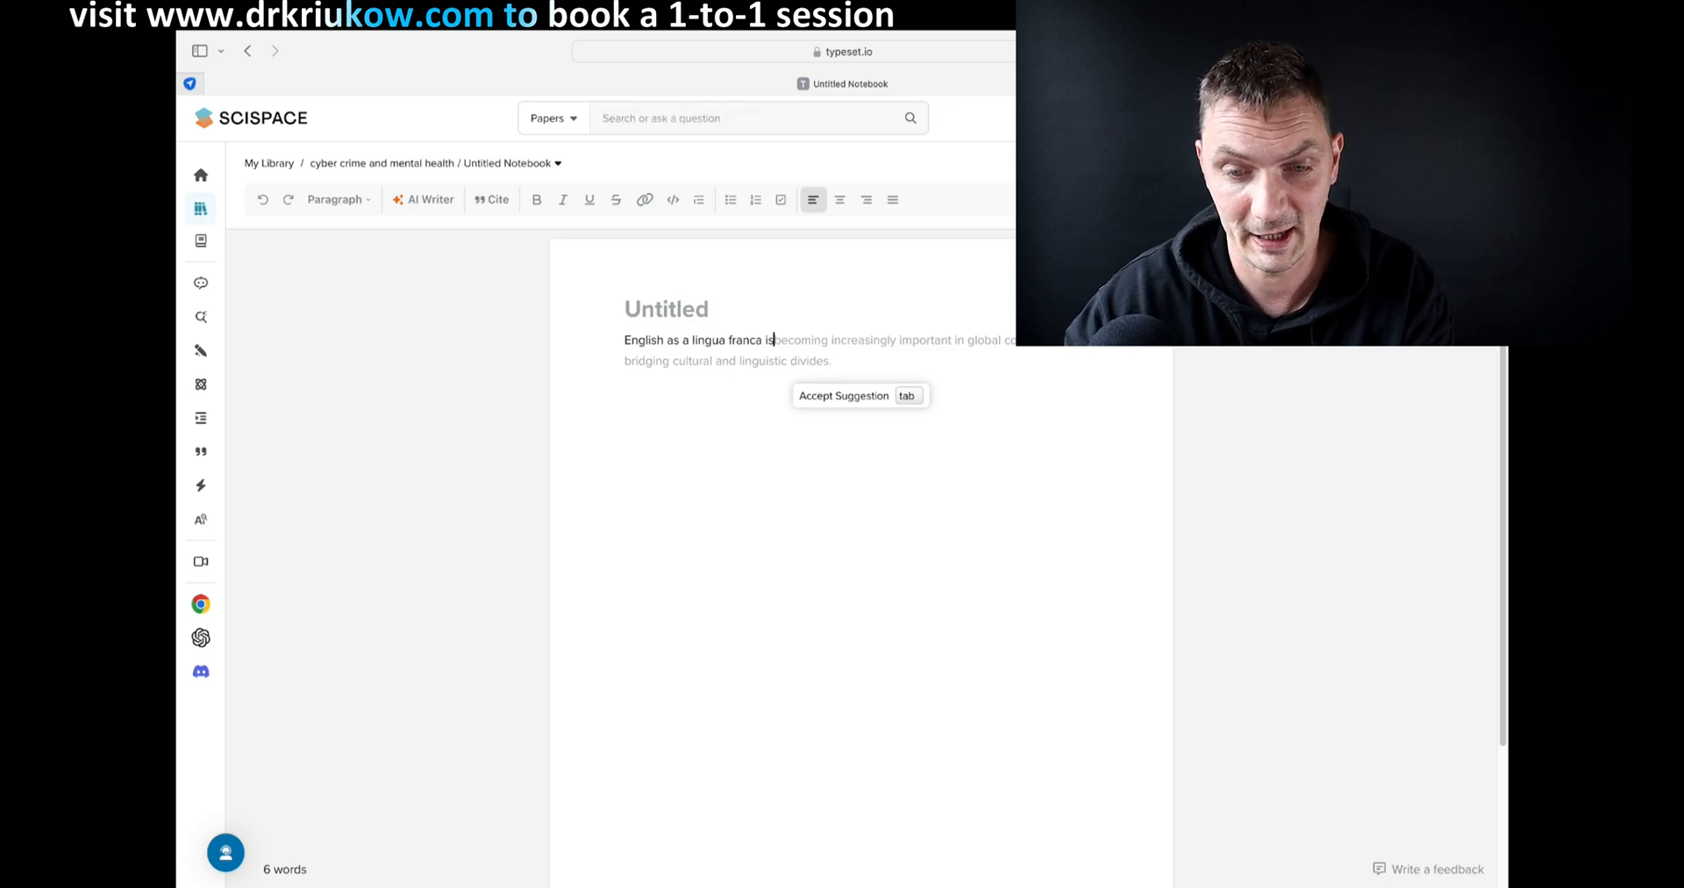
- Accept the AI's sentence continuation and the next suggested sentence with Tab
{"action": "key", "text": "tab"}
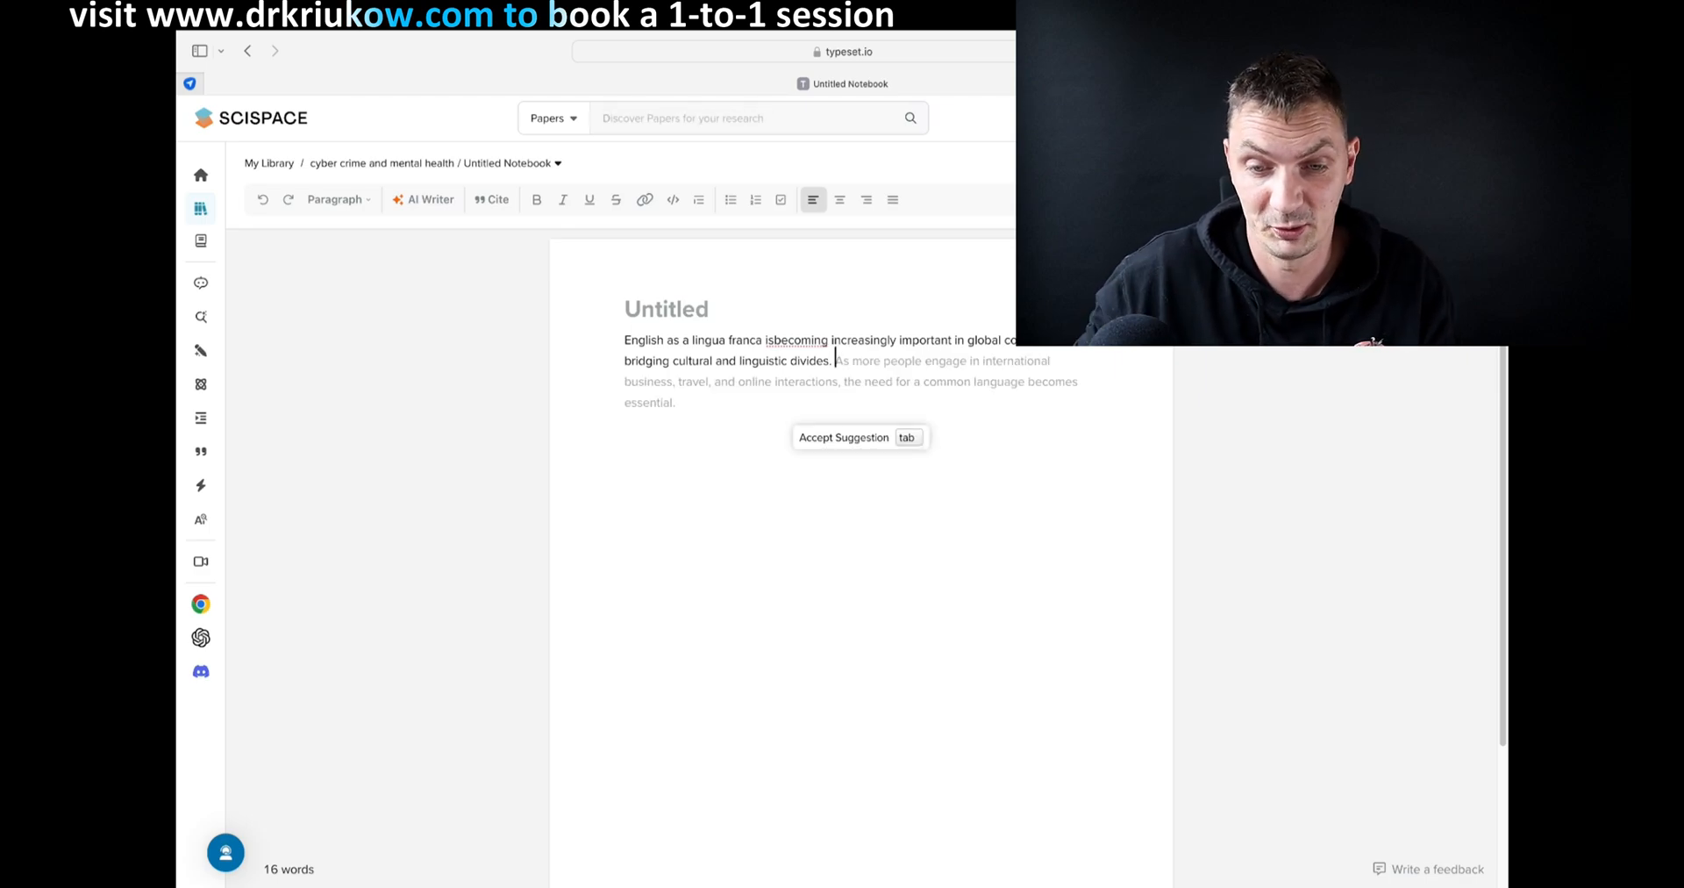
{"action": "key", "text": "tab"}
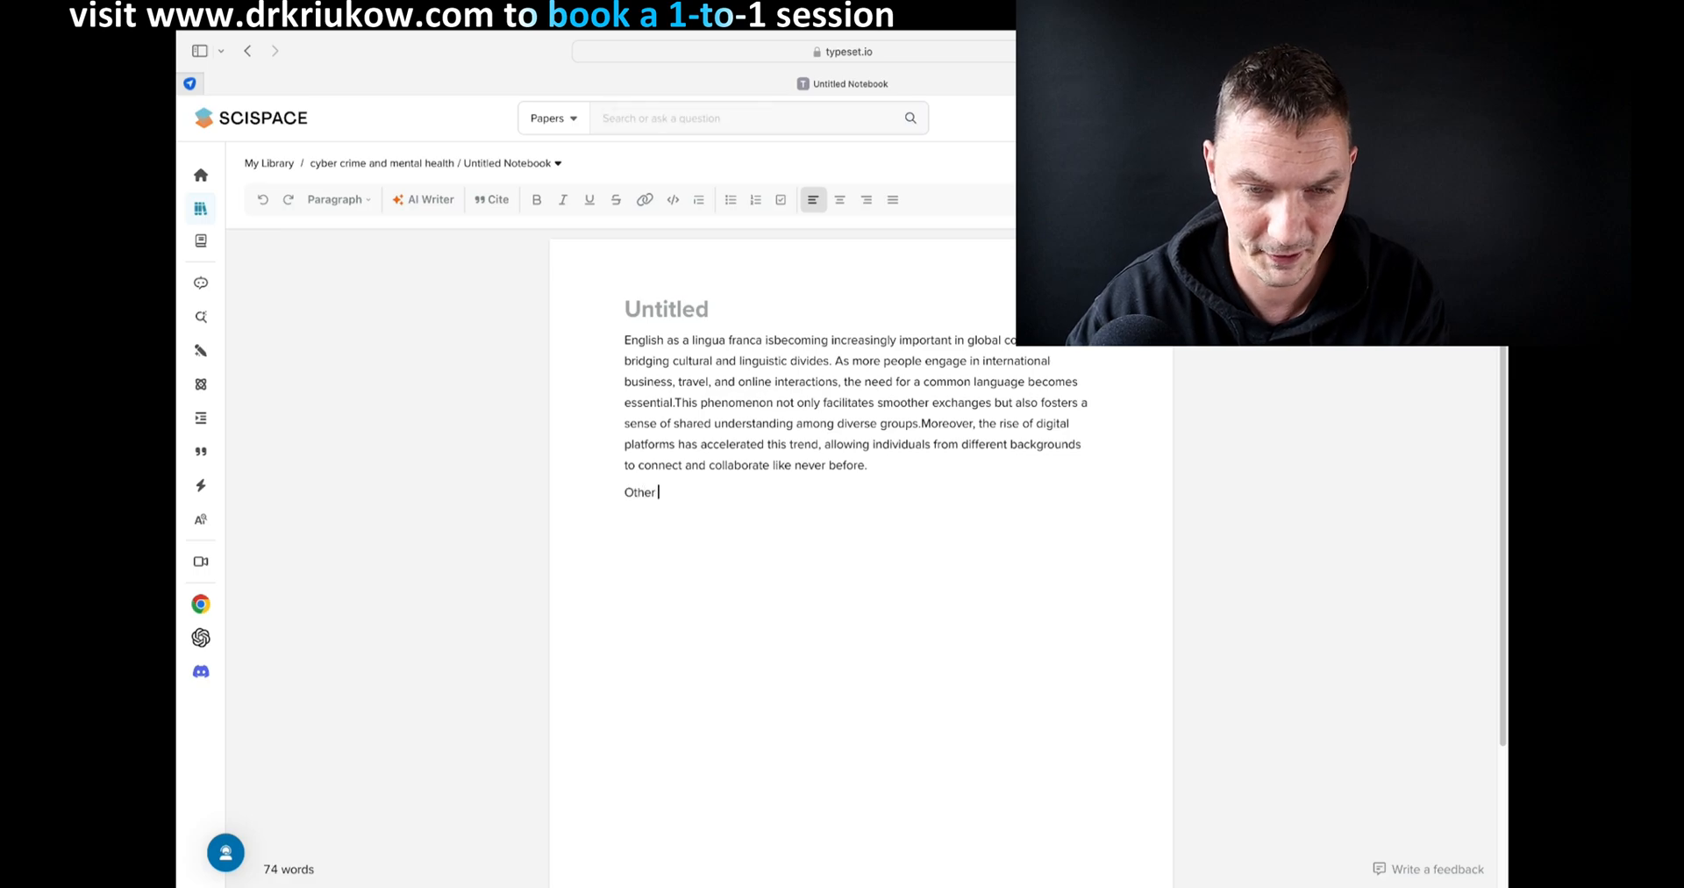
- Finish the second paragraph's sentence ending 'in classroom contexts.'
{"action": "type", "text": ", f"}
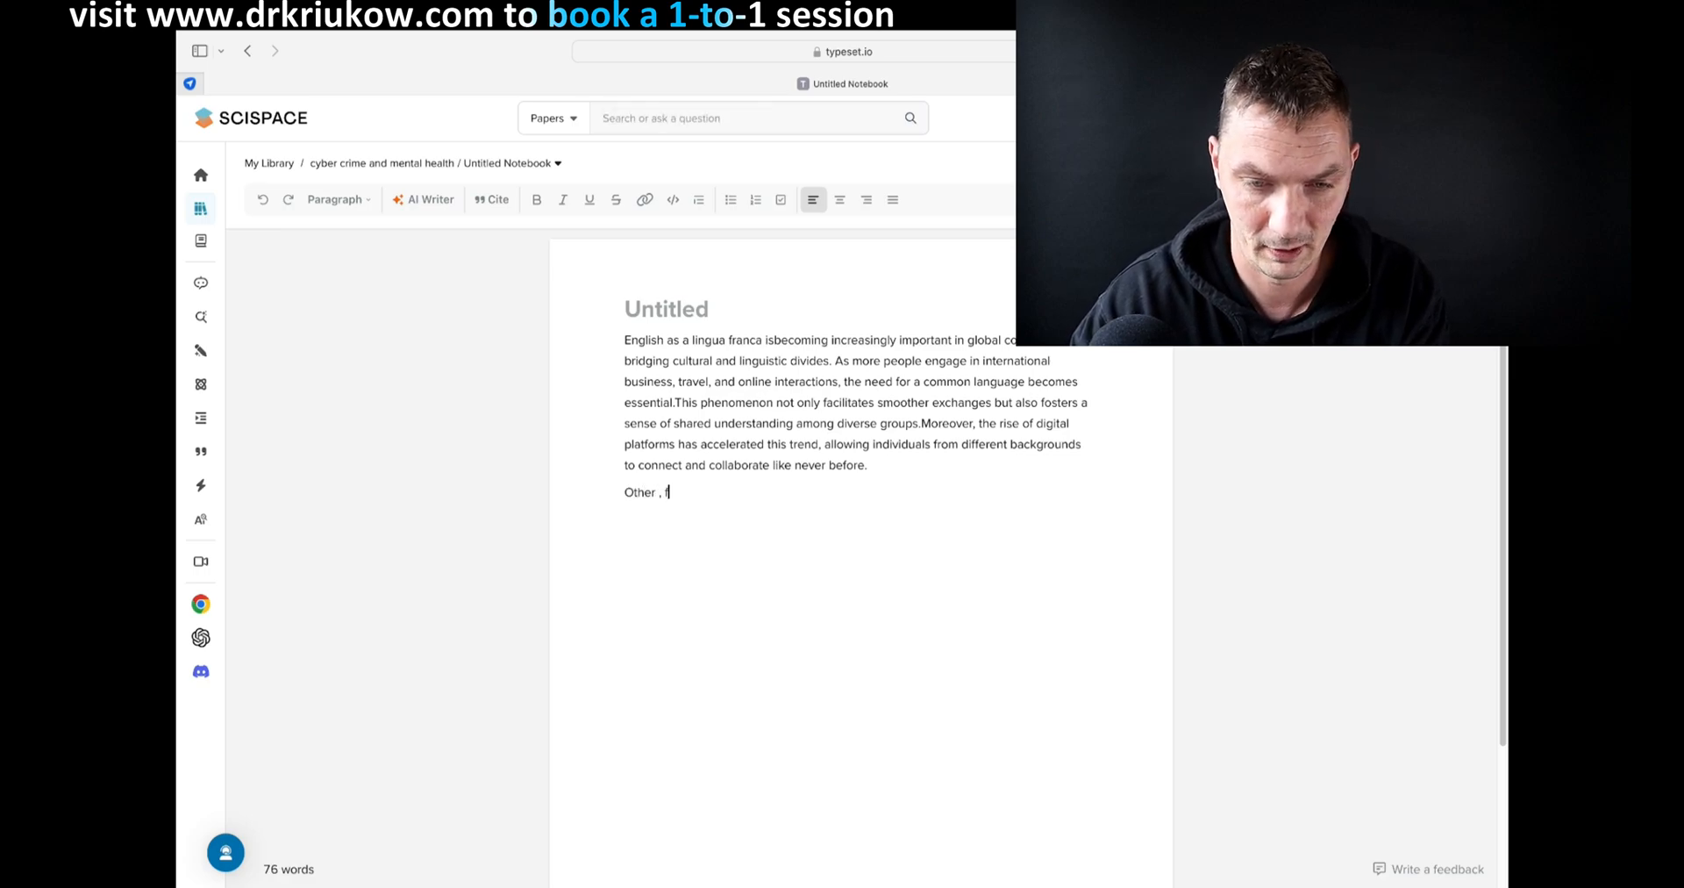
{"action": "type", "text": "s, for example, have explored it"}
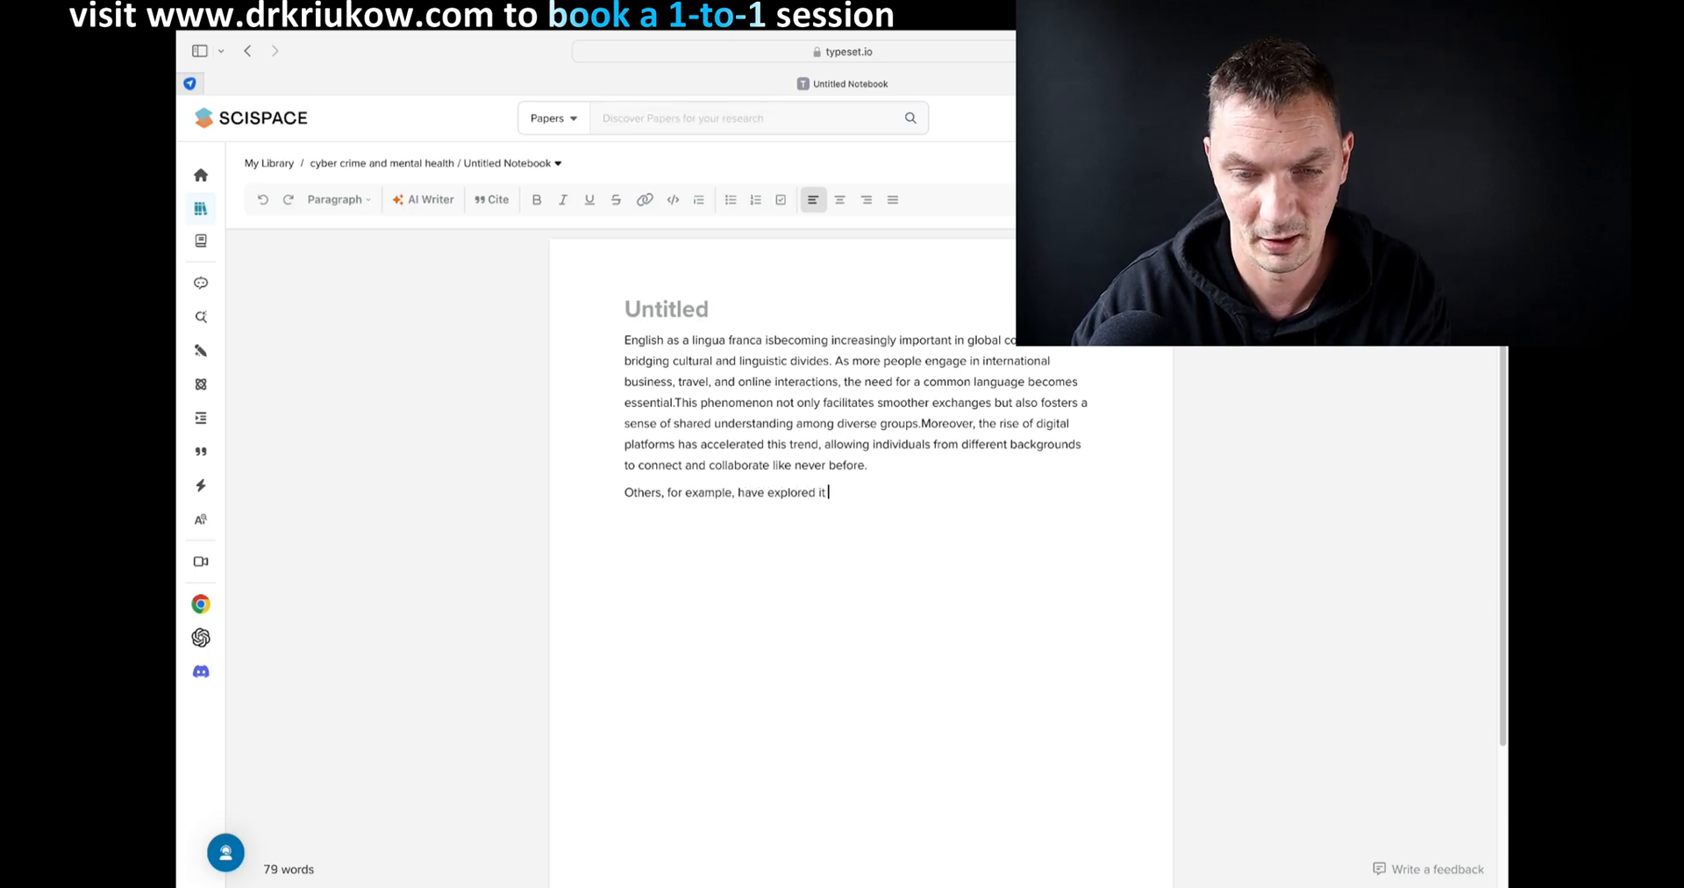
{"action": "type", "text": "in classroom"}
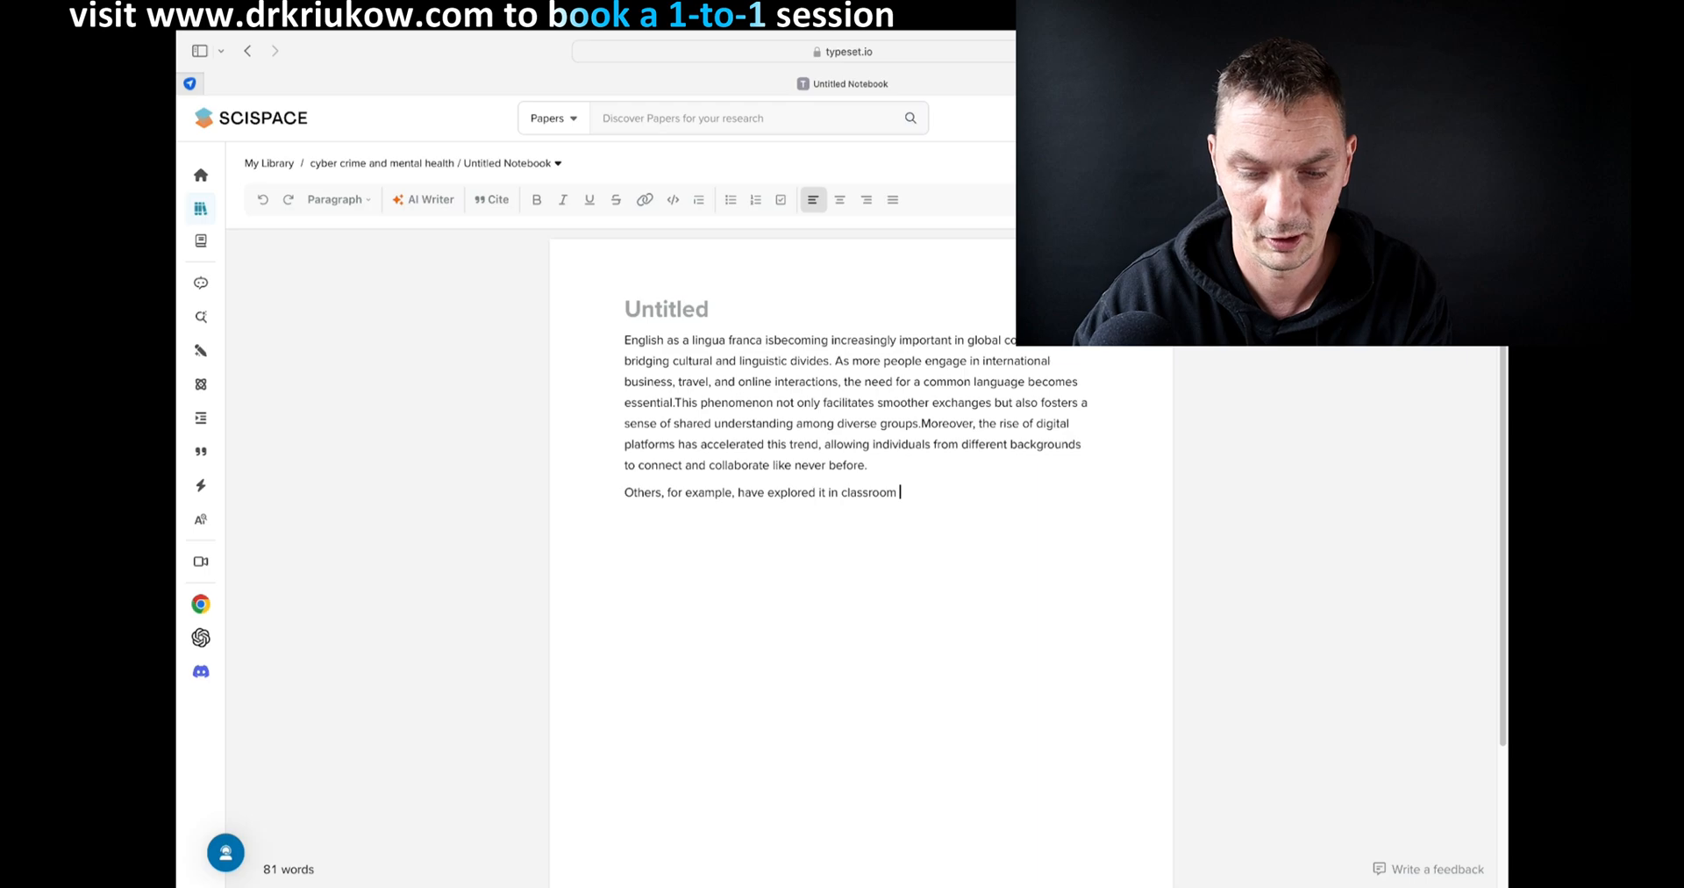
{"action": "type", "text": "contexts."}
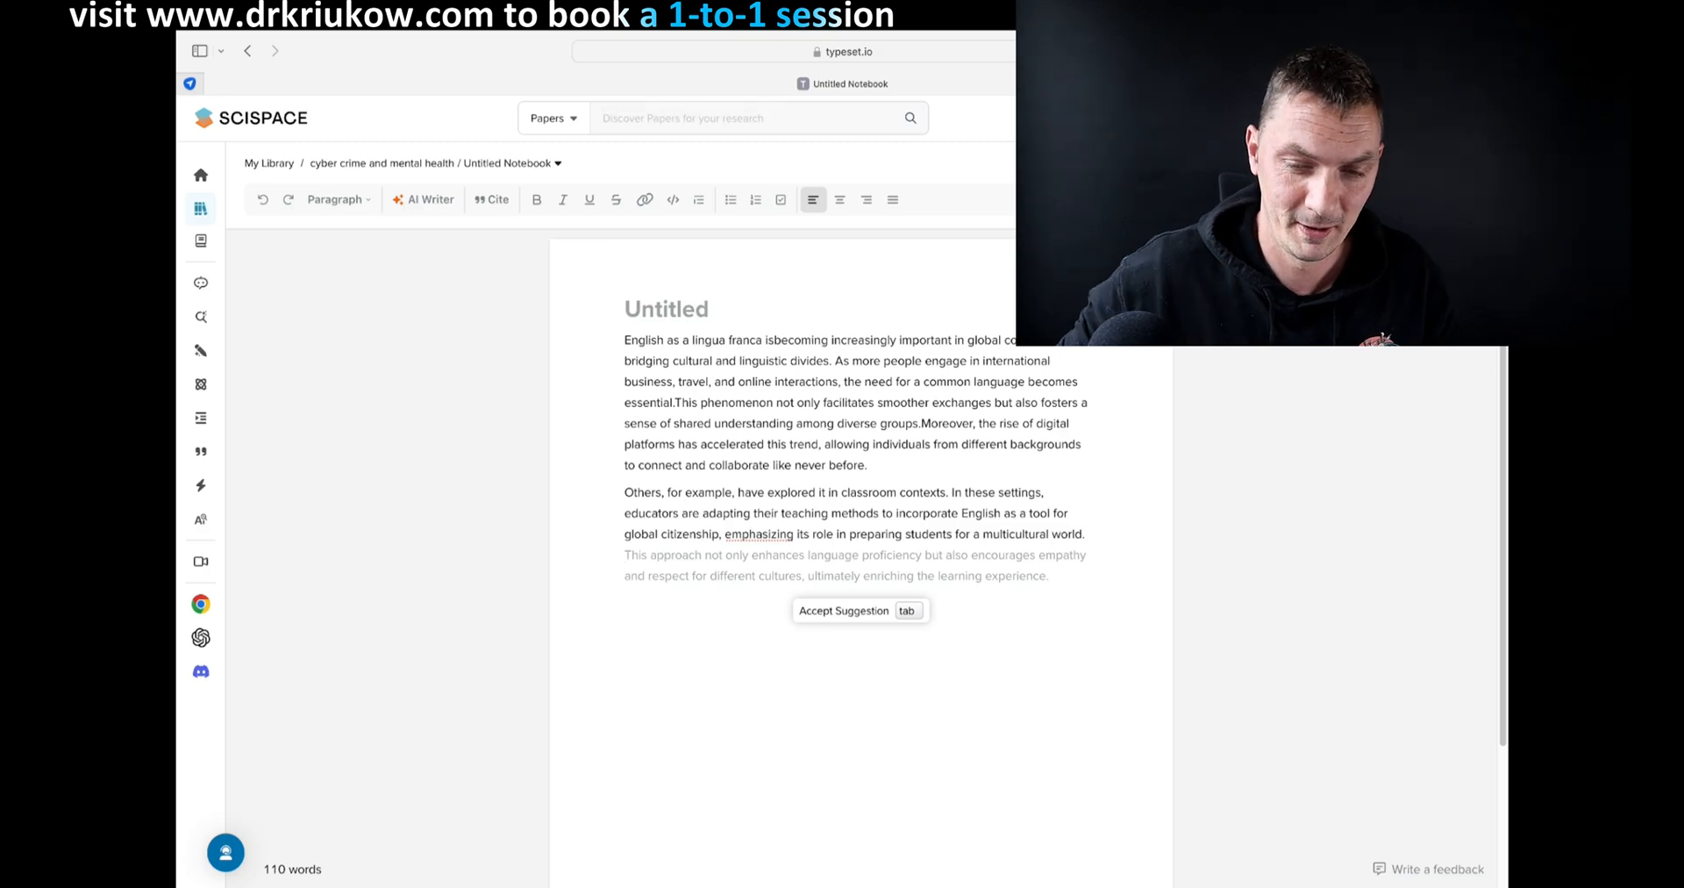
- Type 'However,' and have the AI continue the sentence on marginalized local languages
{"action": "type", "text": "Ho"}
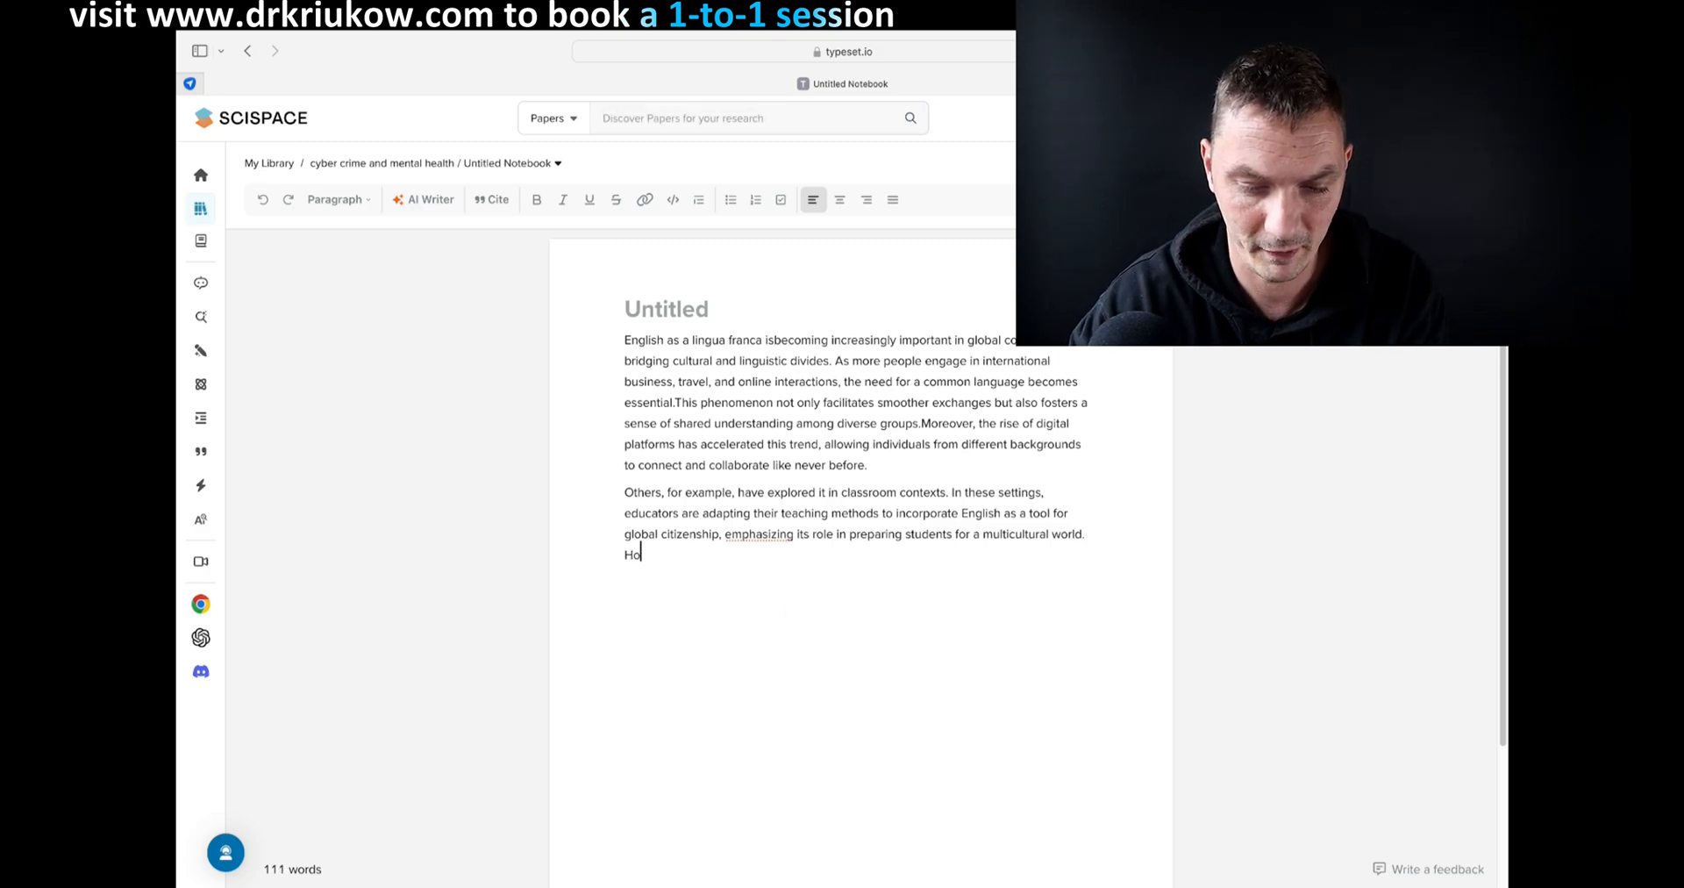
{"action": "type", "text": "wever,"}
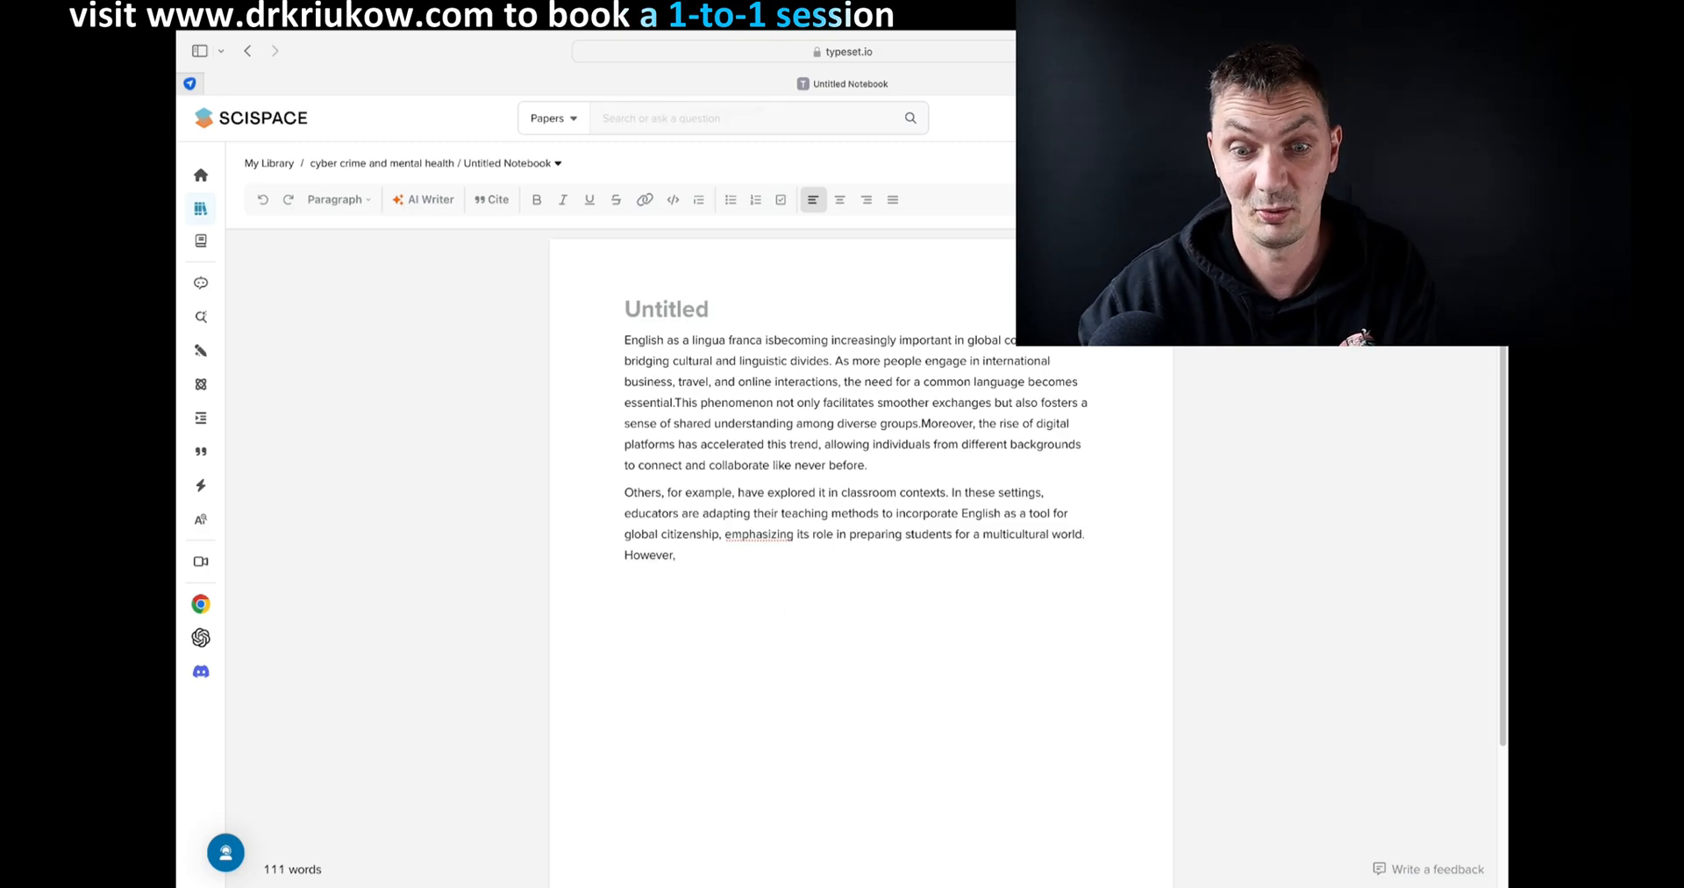
{"action": "left_click", "coordinate": [680, 554]}
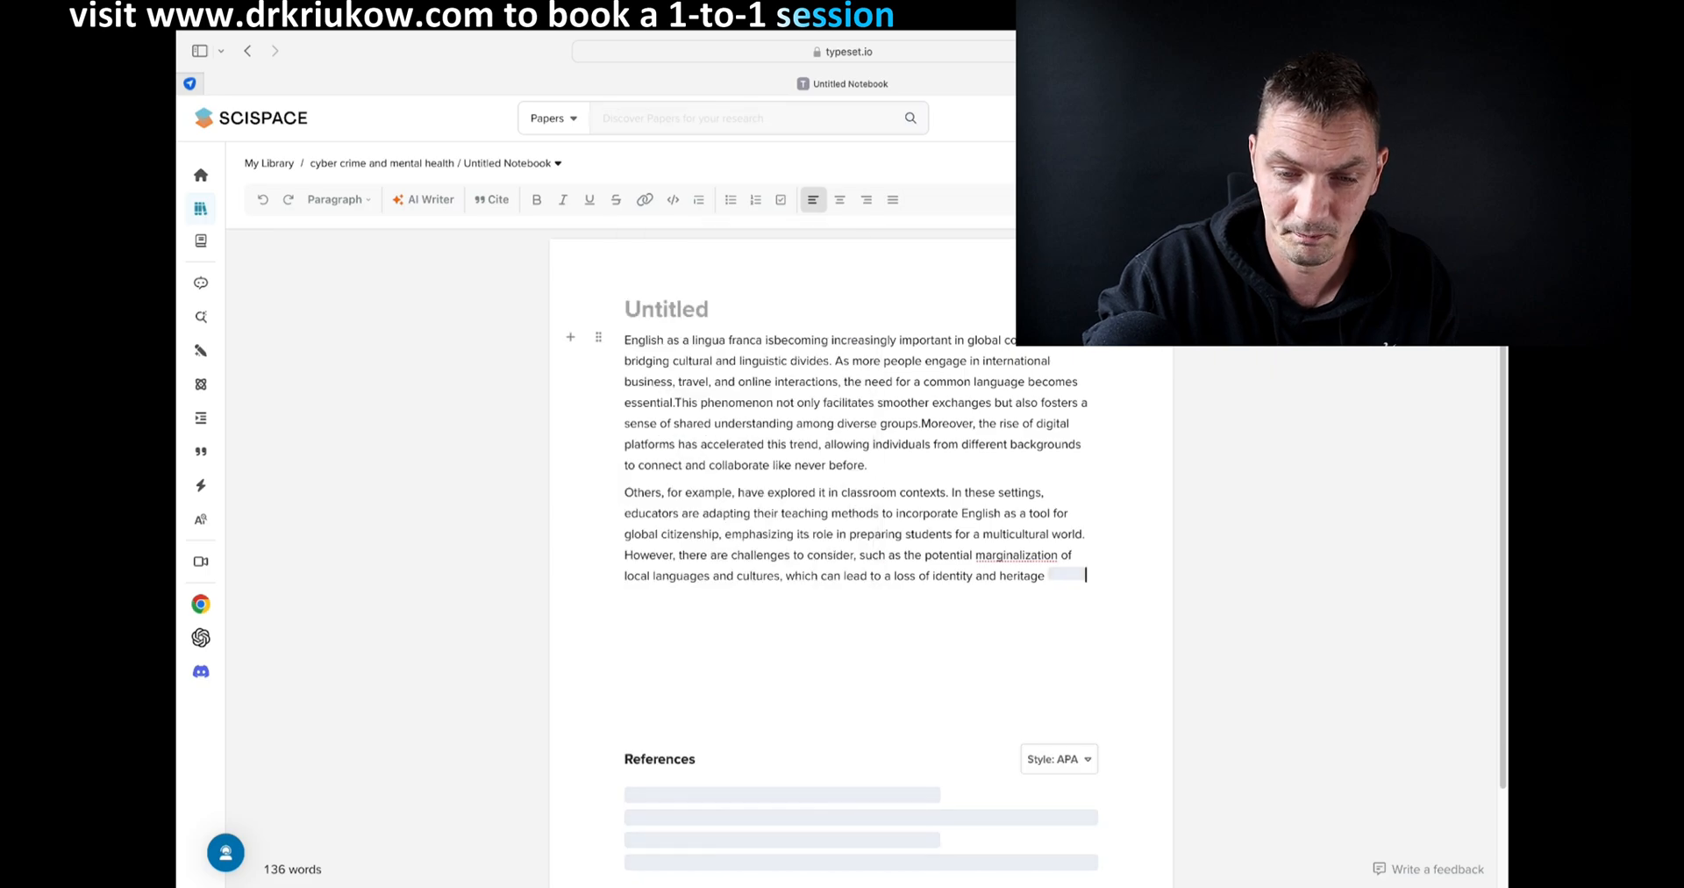
- Accept the AI continuation citing Bircan 2013, add a second citation and type 'states that'
{"action": "left_click", "coordinate": [491, 199]}
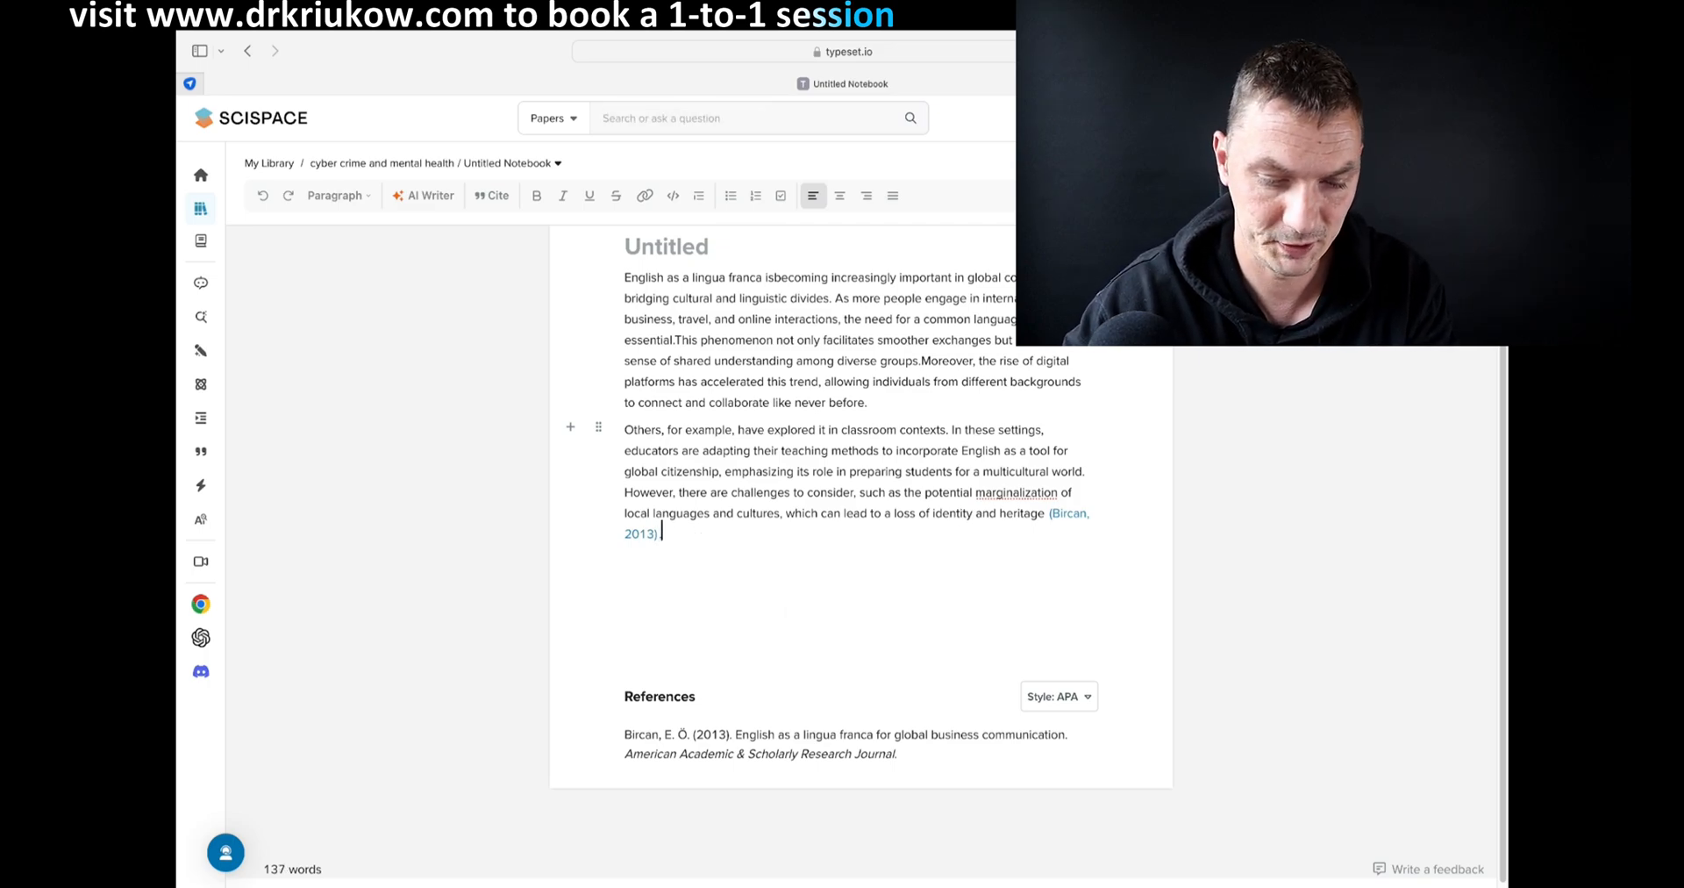
{"action": "left_click", "coordinate": [489, 195]}
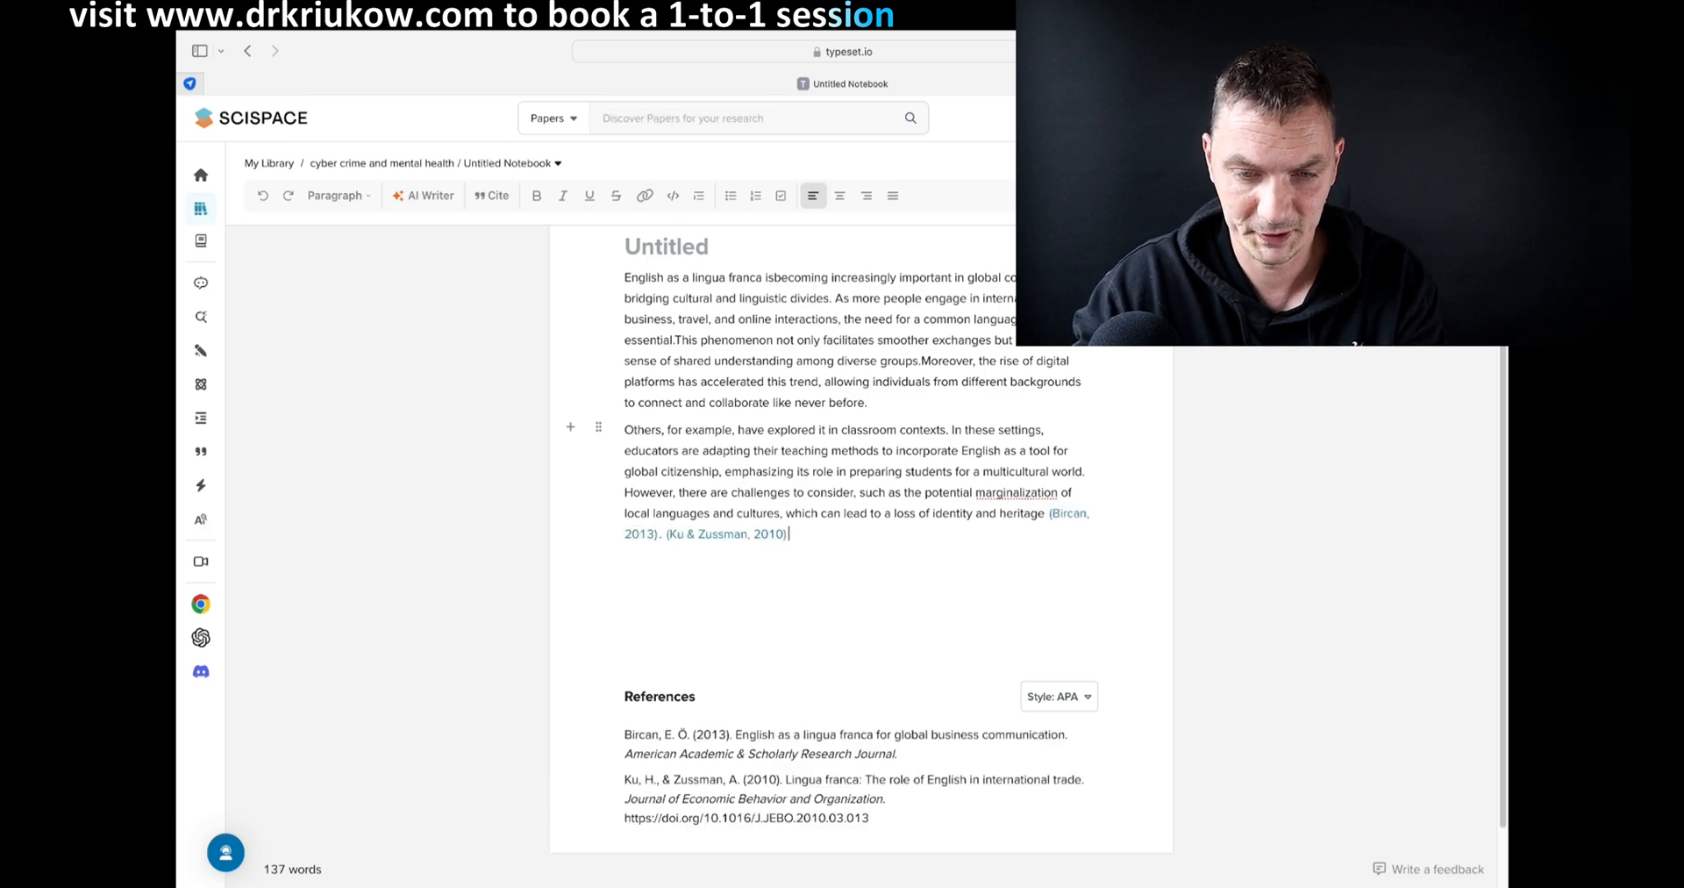
{"action": "type", "text": "state"}
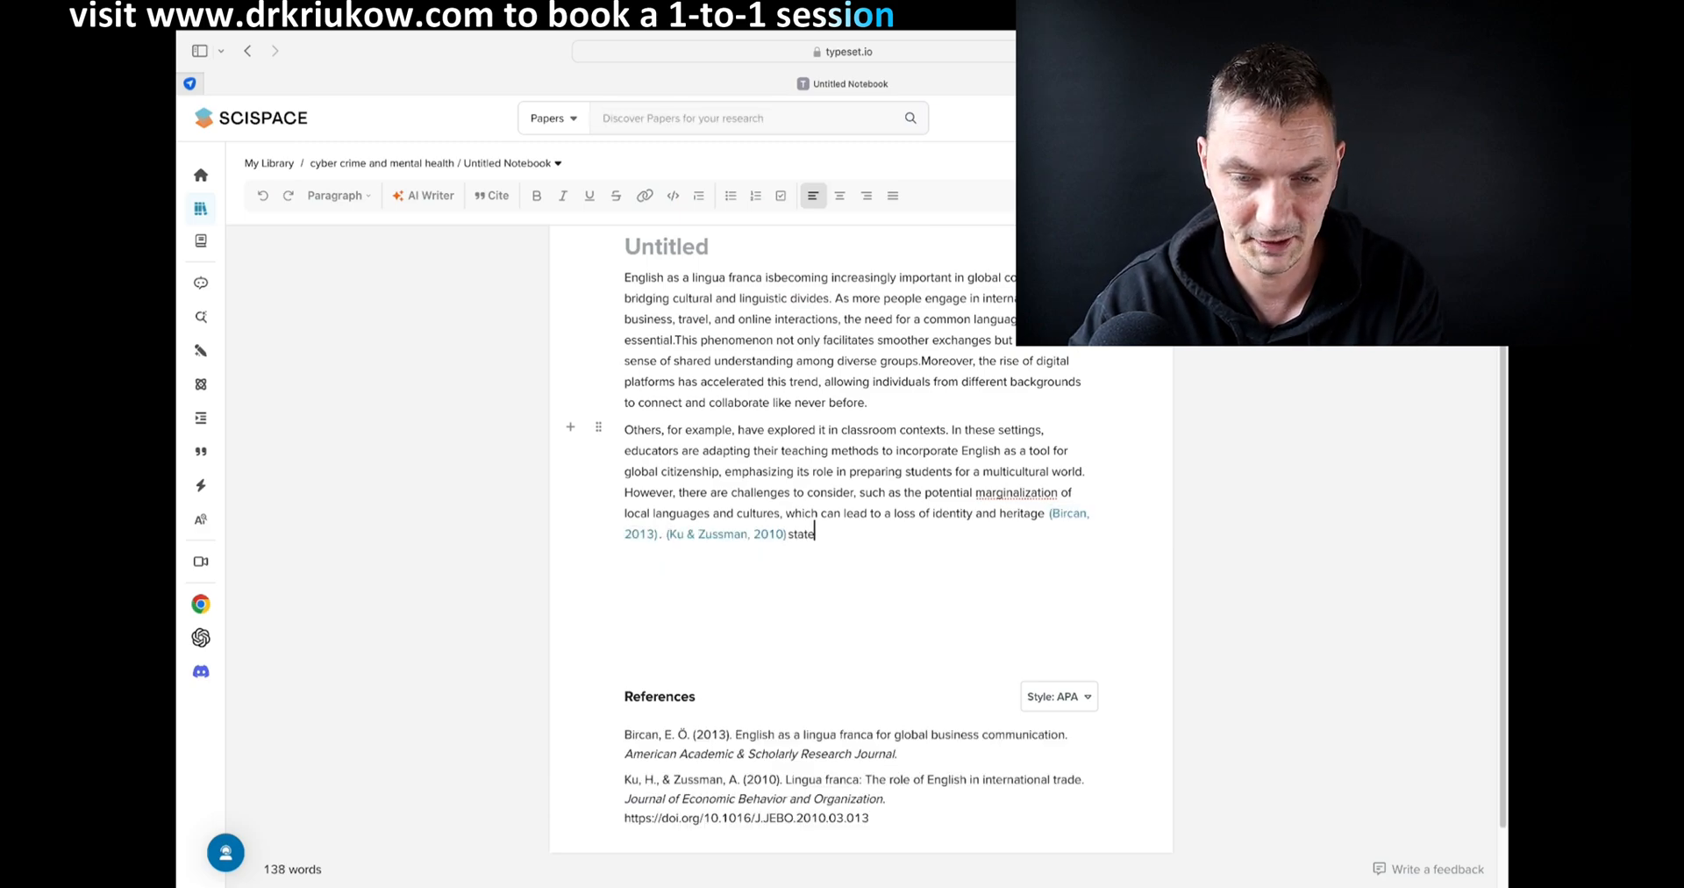
{"action": "type", "text": "s that while English serves as a"}
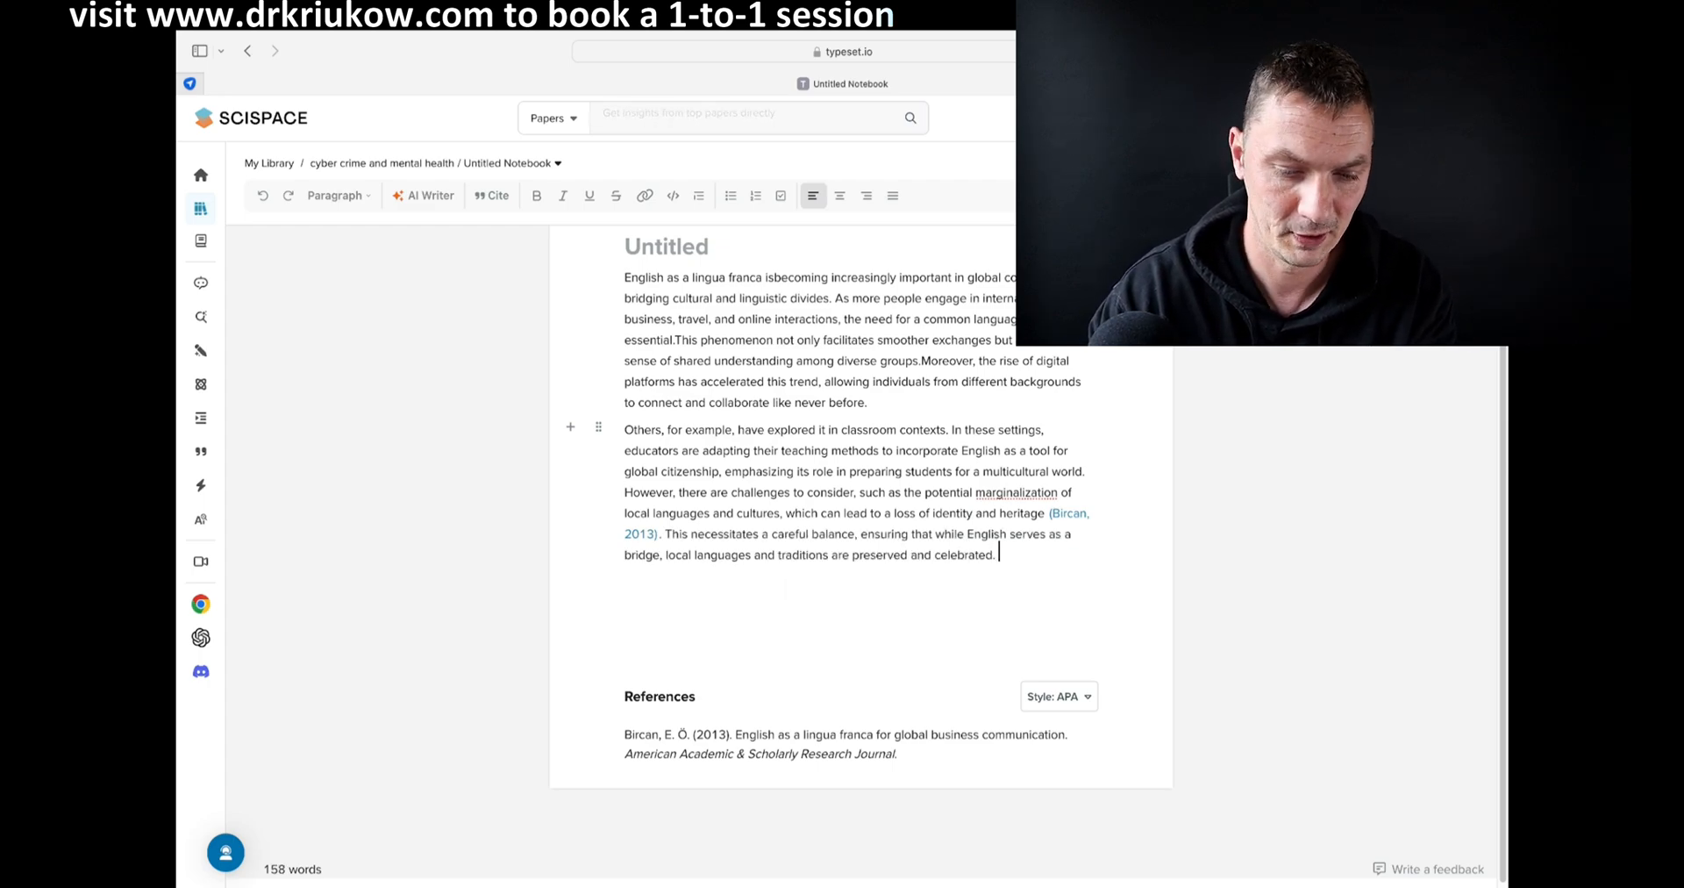
- Cite 'English as a lingua franca for global business communication' from suggestions and open its page
{"action": "left_click", "coordinate": [490, 195]}
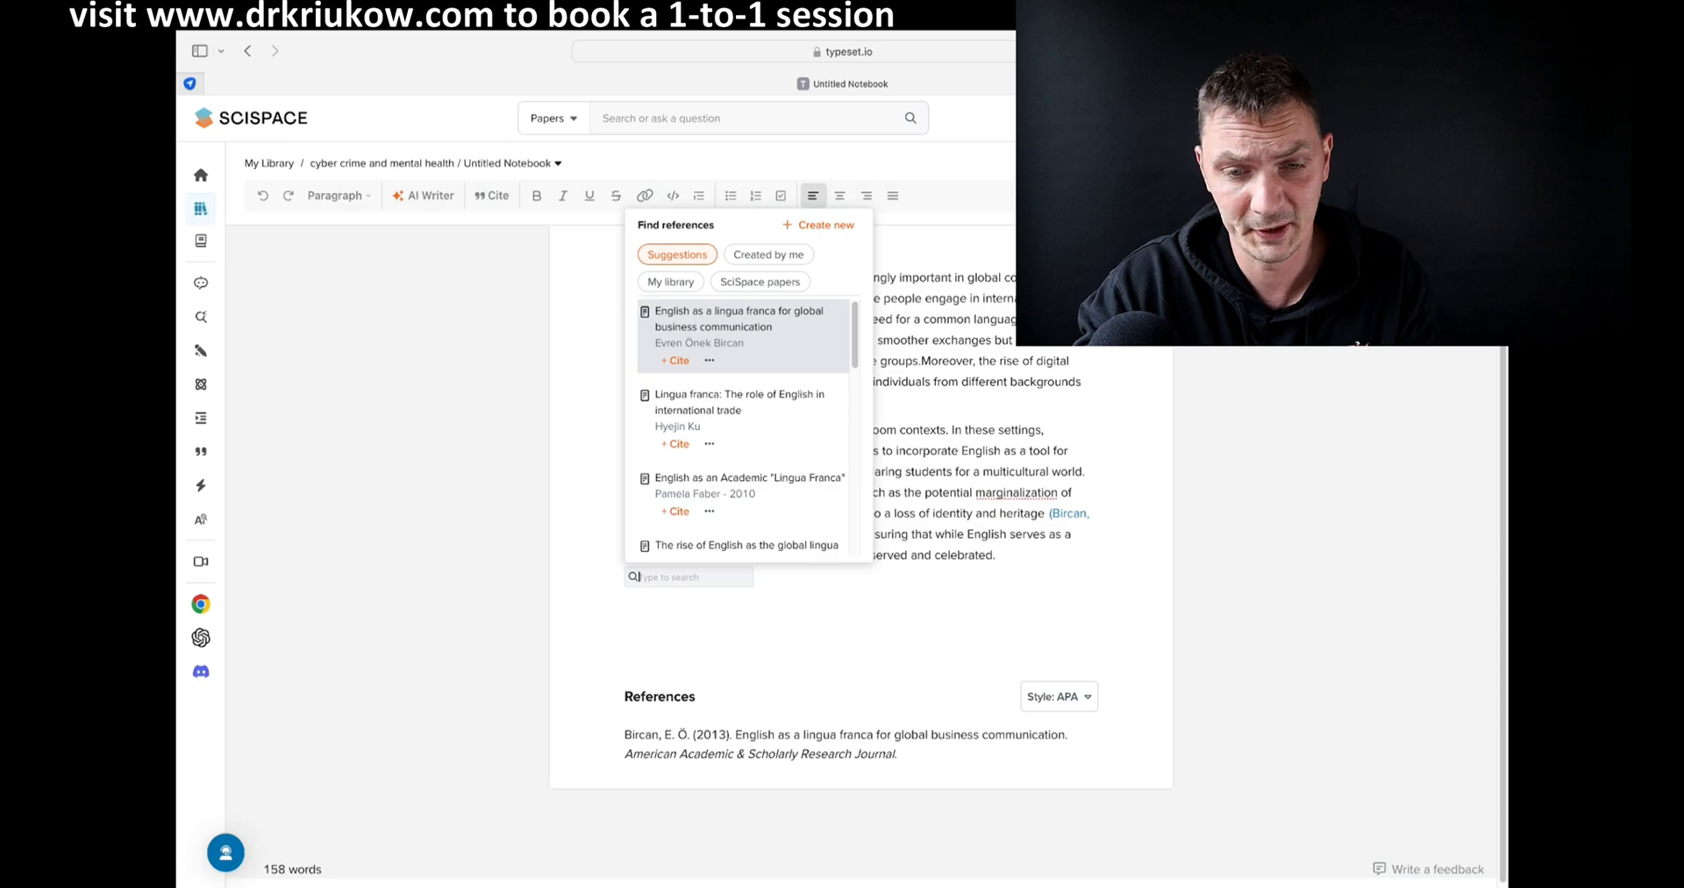
{"action": "left_click", "coordinate": [675, 360]}
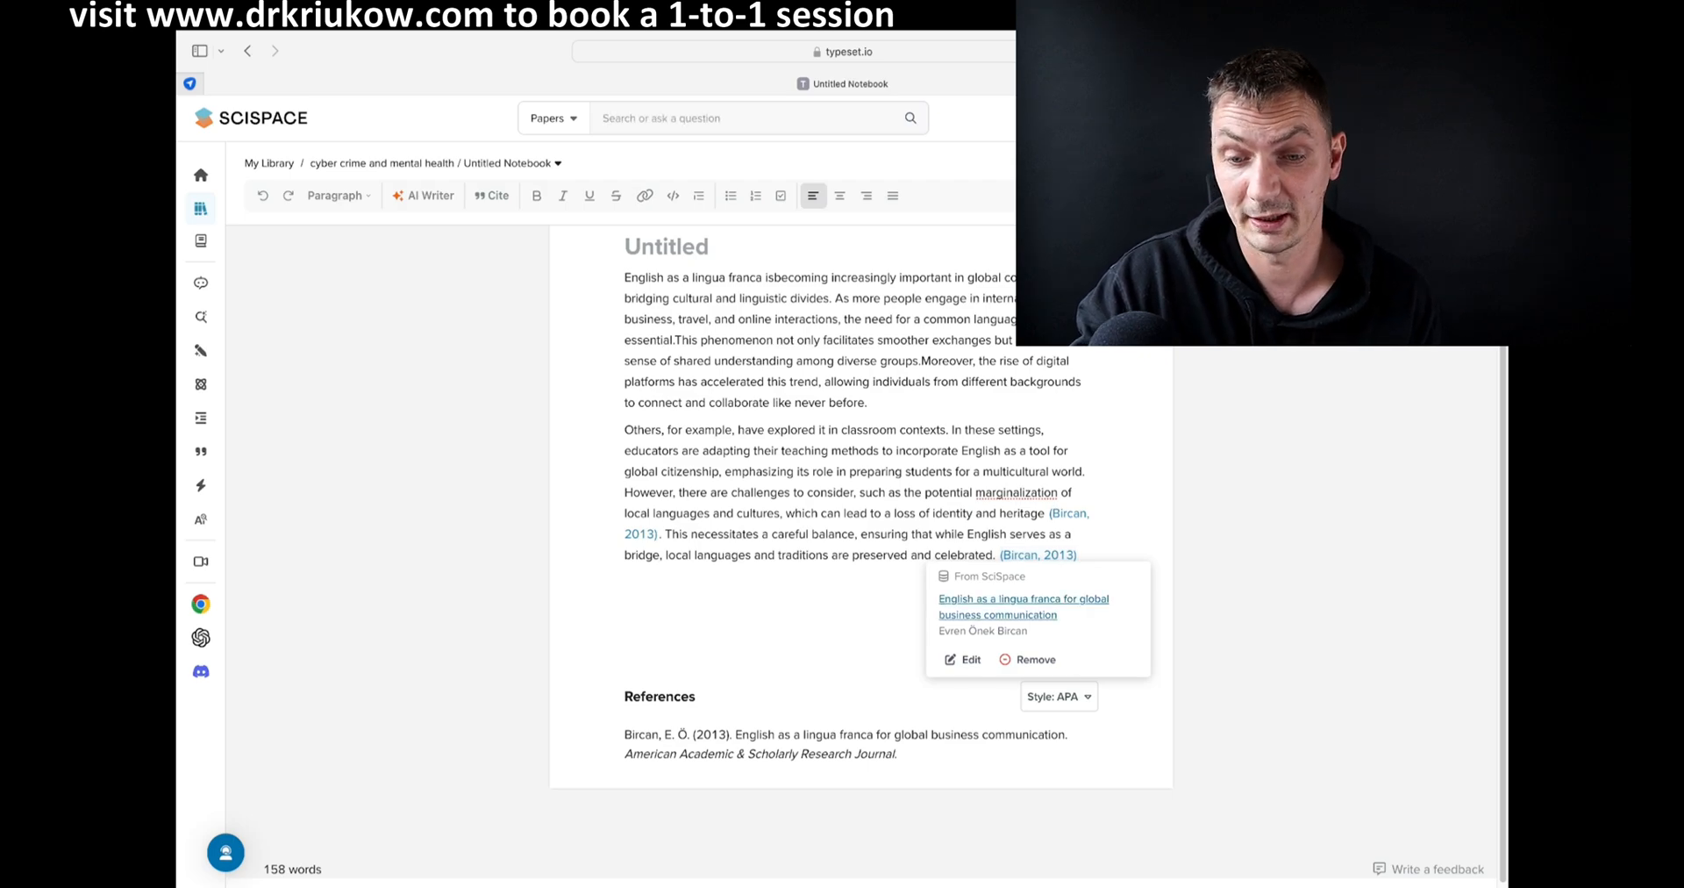
{"action": "left_click", "coordinate": [1023, 606]}
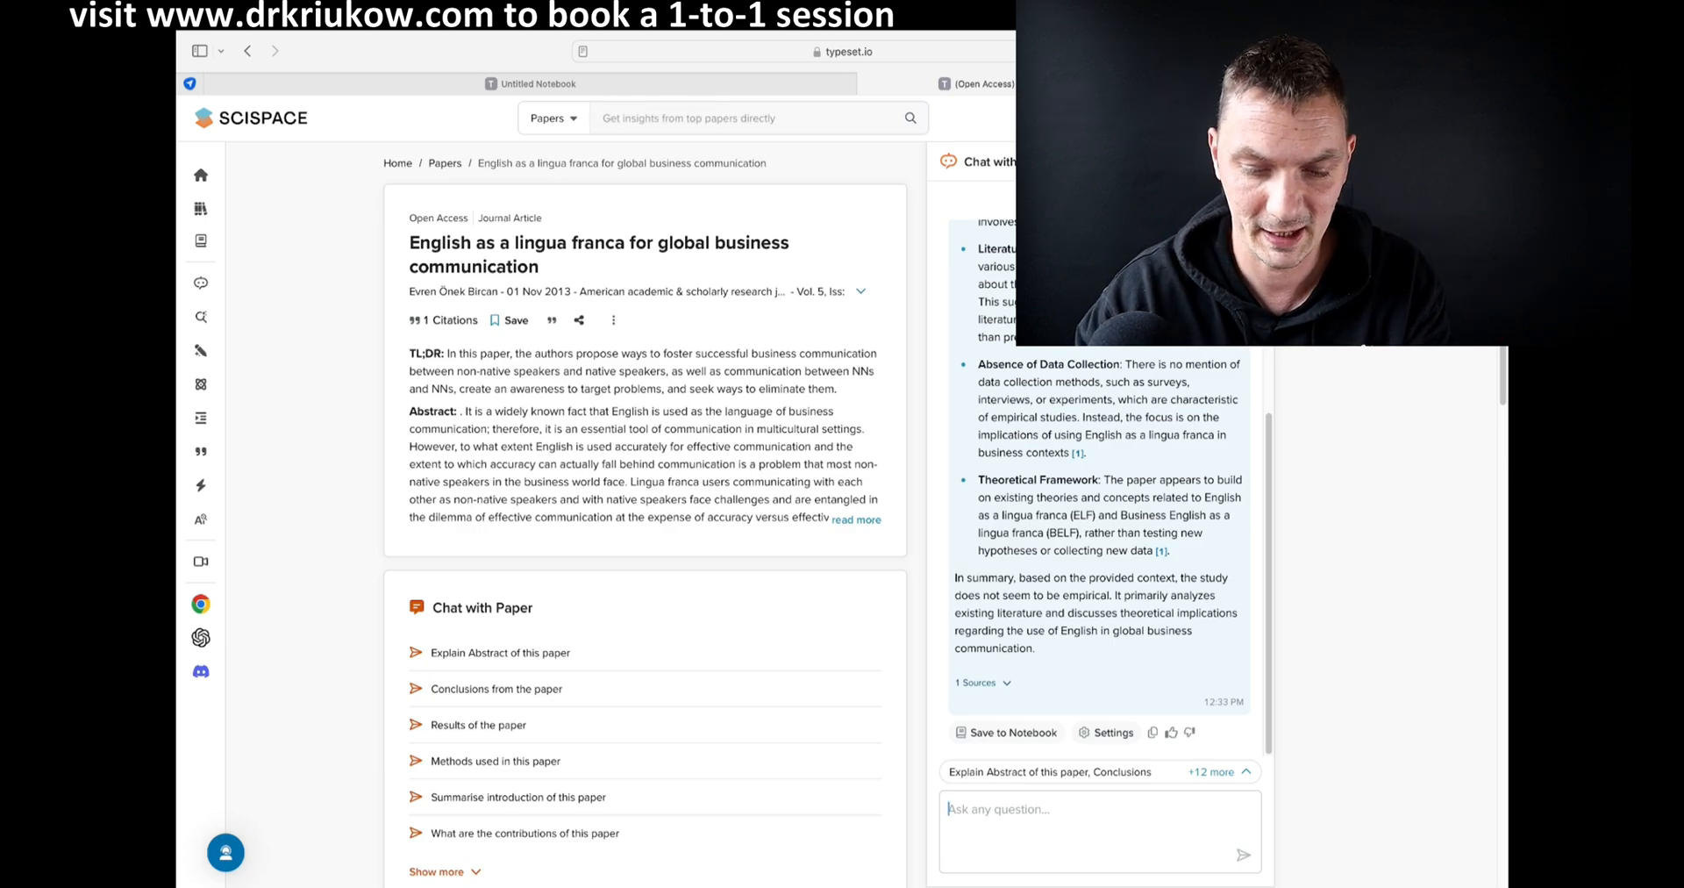
- Ask the Bircan paper's chat 'Is this an empirical study', then open and scroll the next page
{"action": "type", "text": "Is this an"}
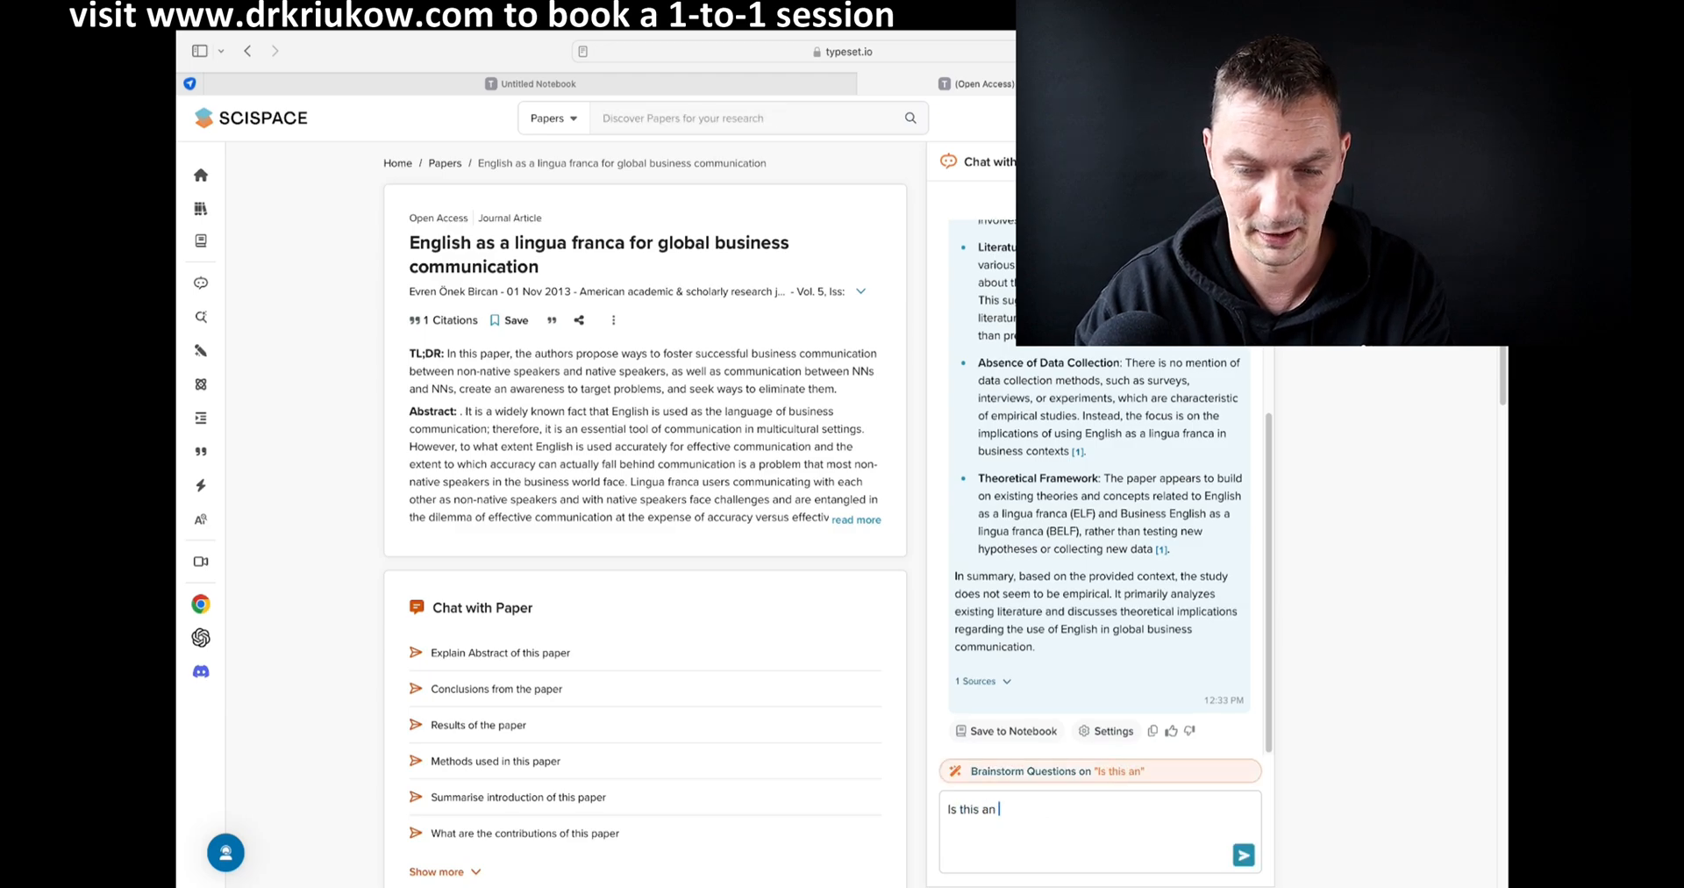
{"action": "type", "text": "empirical s"}
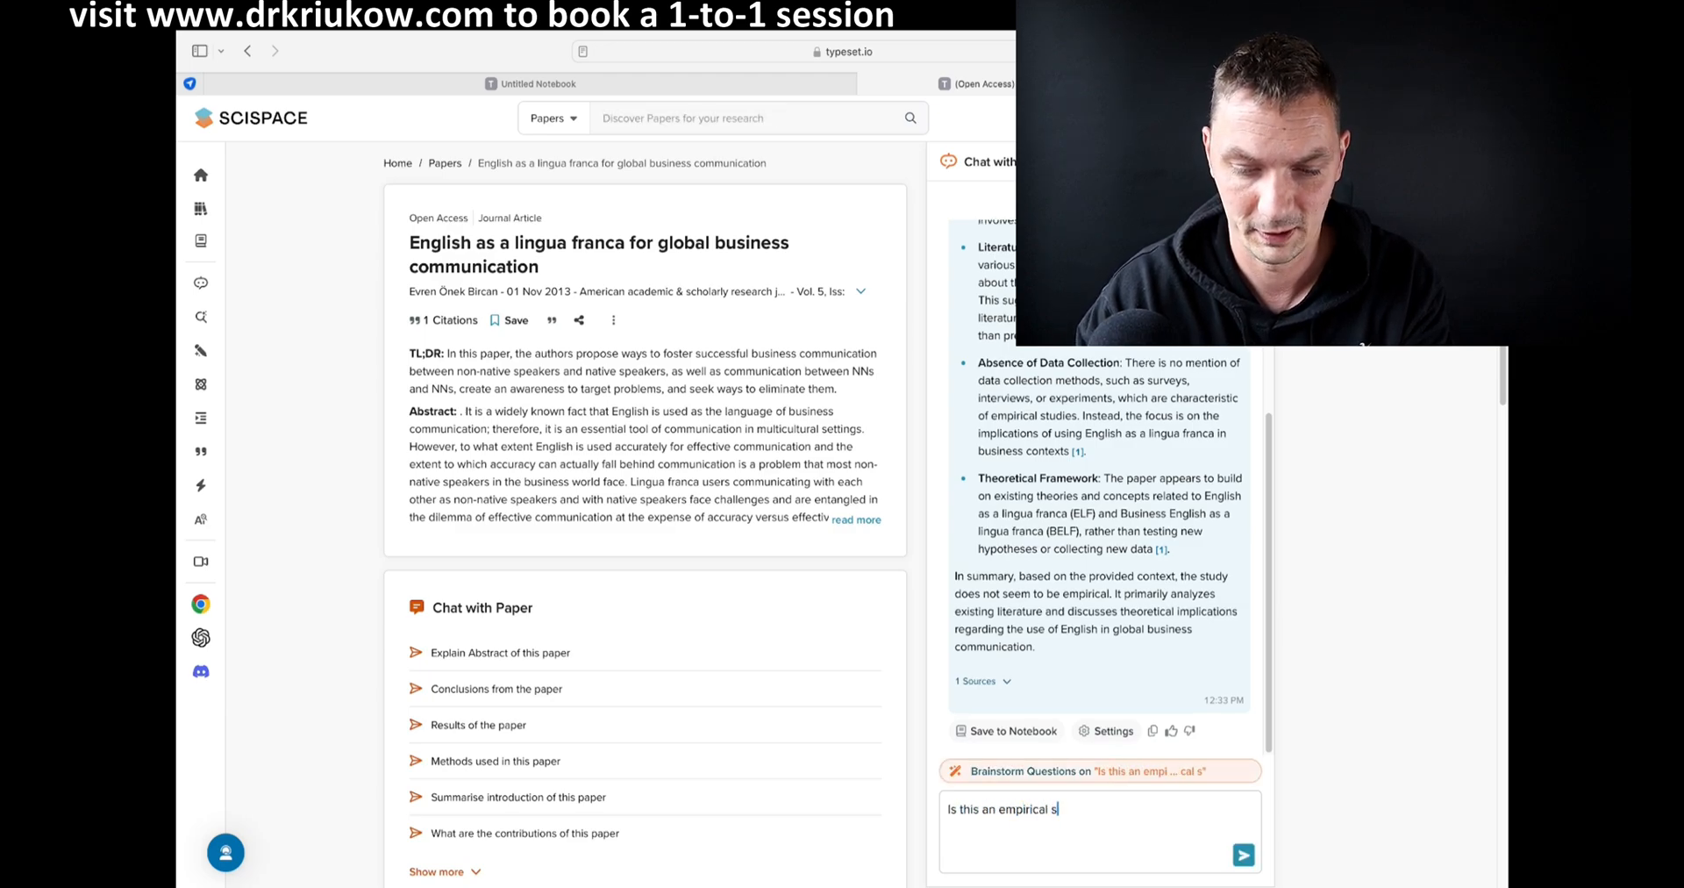
{"action": "left_click", "coordinate": [1243, 854]}
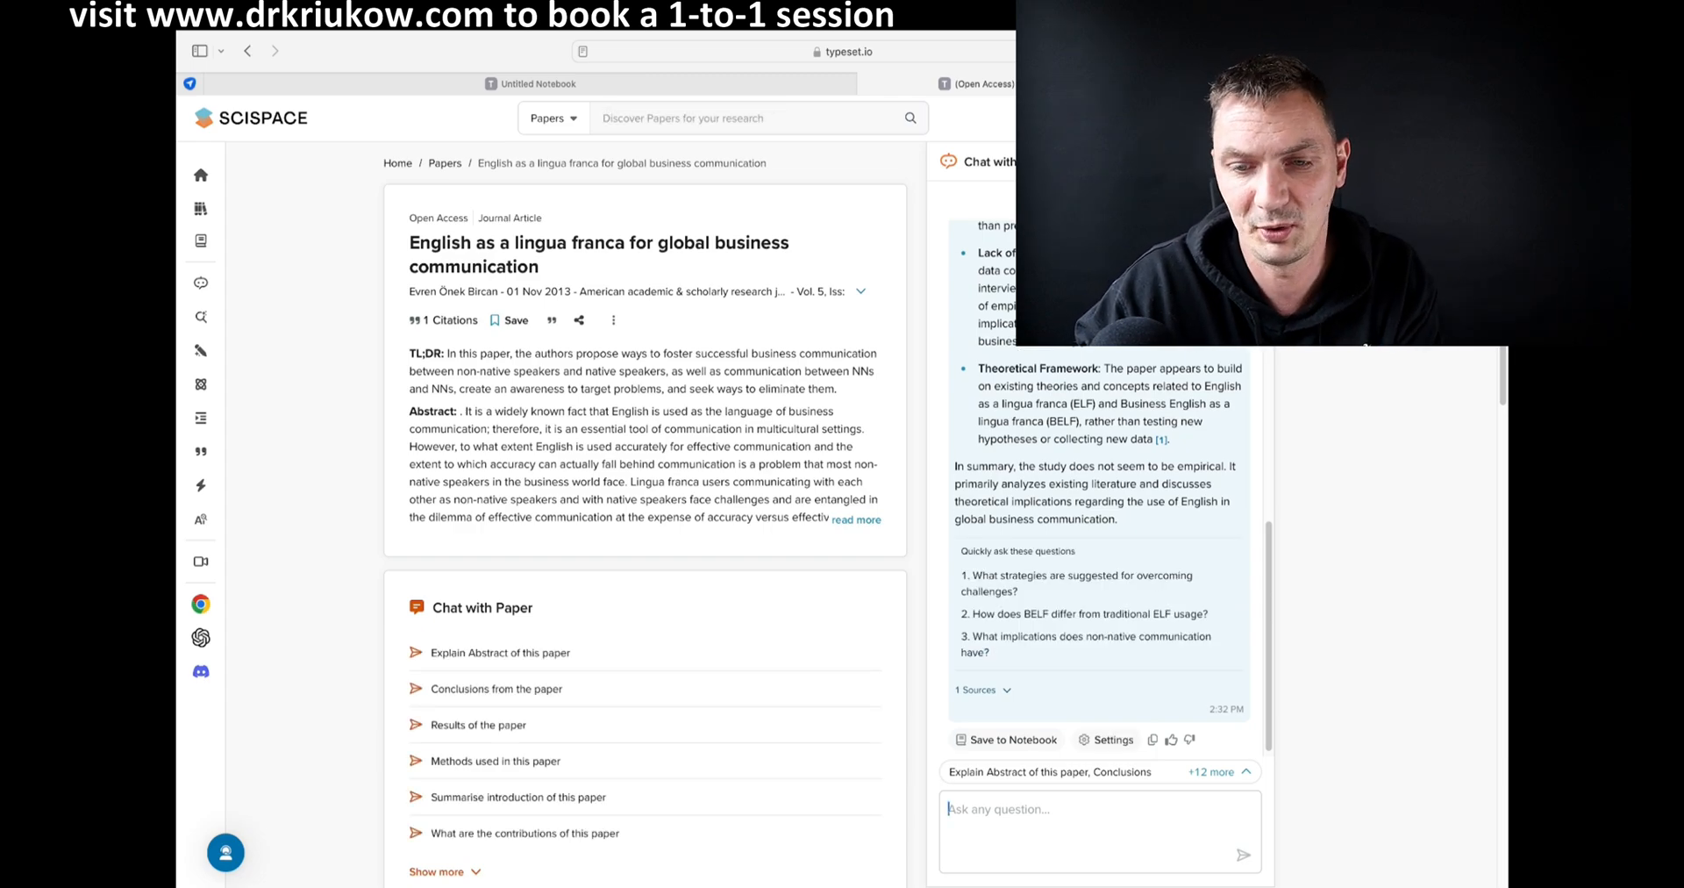
{"action": "left_click", "coordinate": [752, 118]}
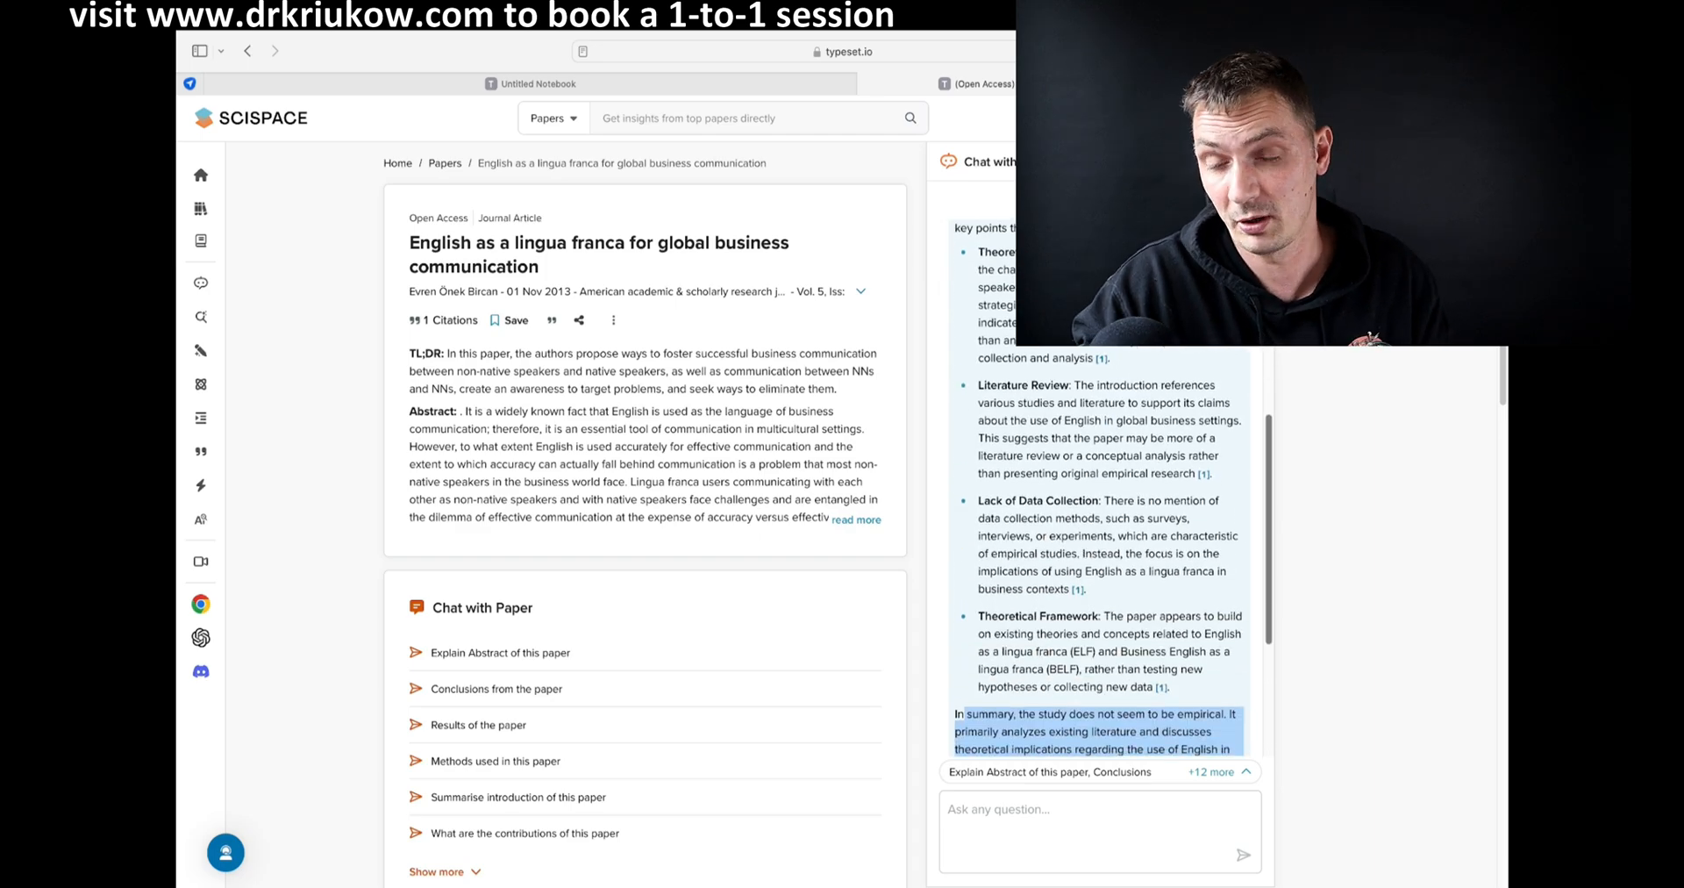
{"action": "scroll", "scroll_direction": "down", "scroll_amount": 3}
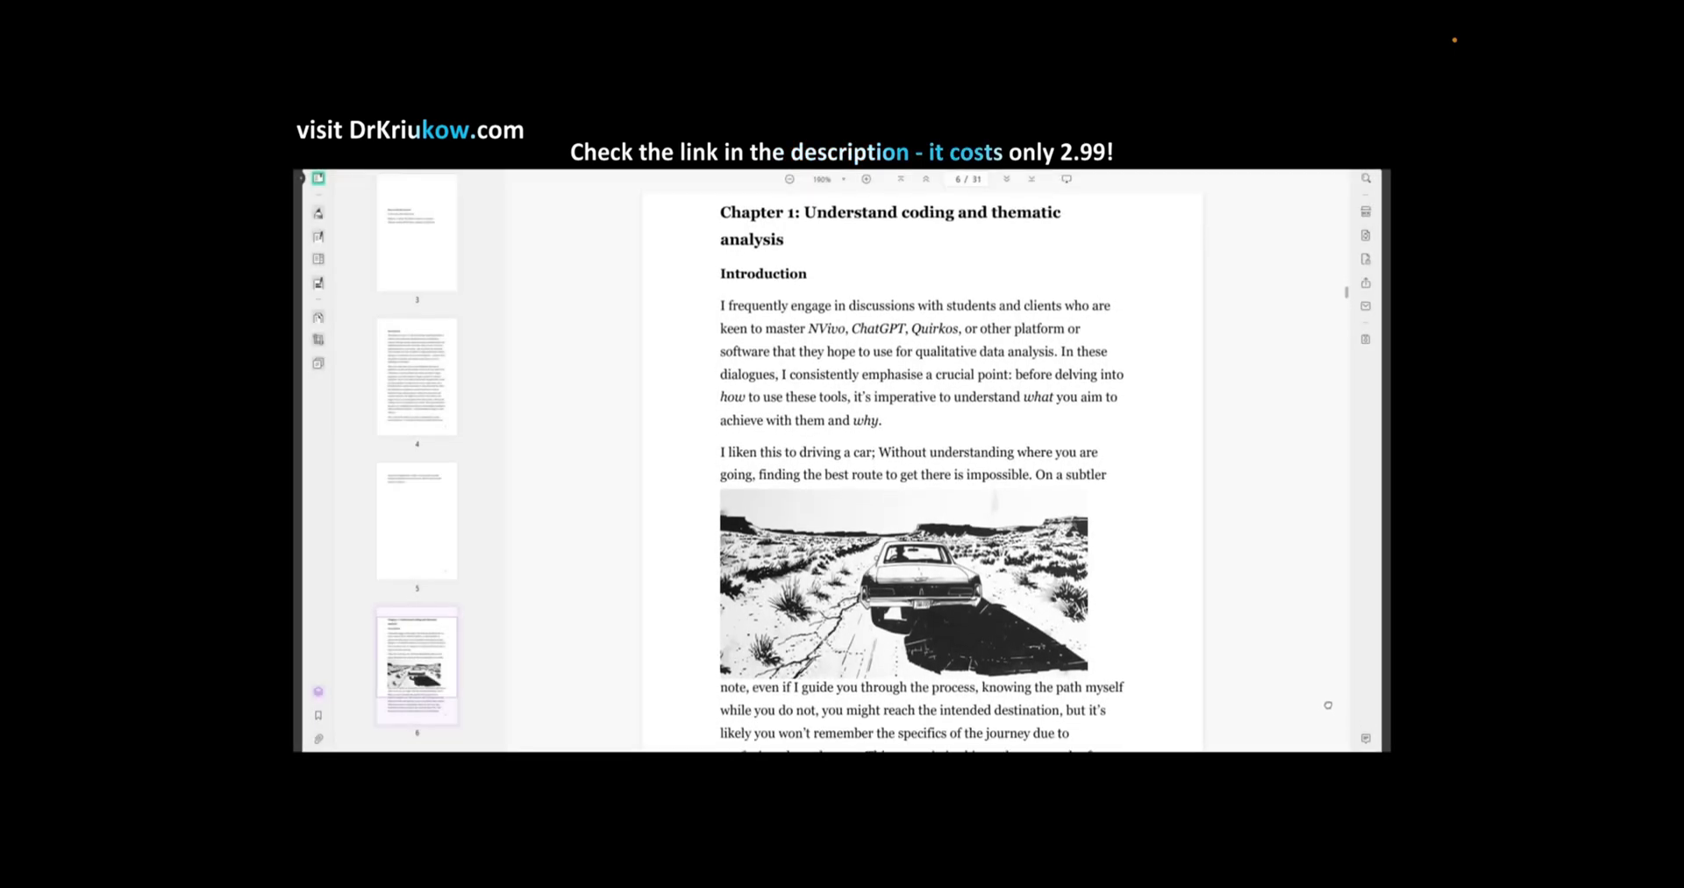
- Scroll the PDF down to page 9's Stage 1 initial coding section
{"action": "scroll", "scroll_direction": "down", "scroll_amount": 3}
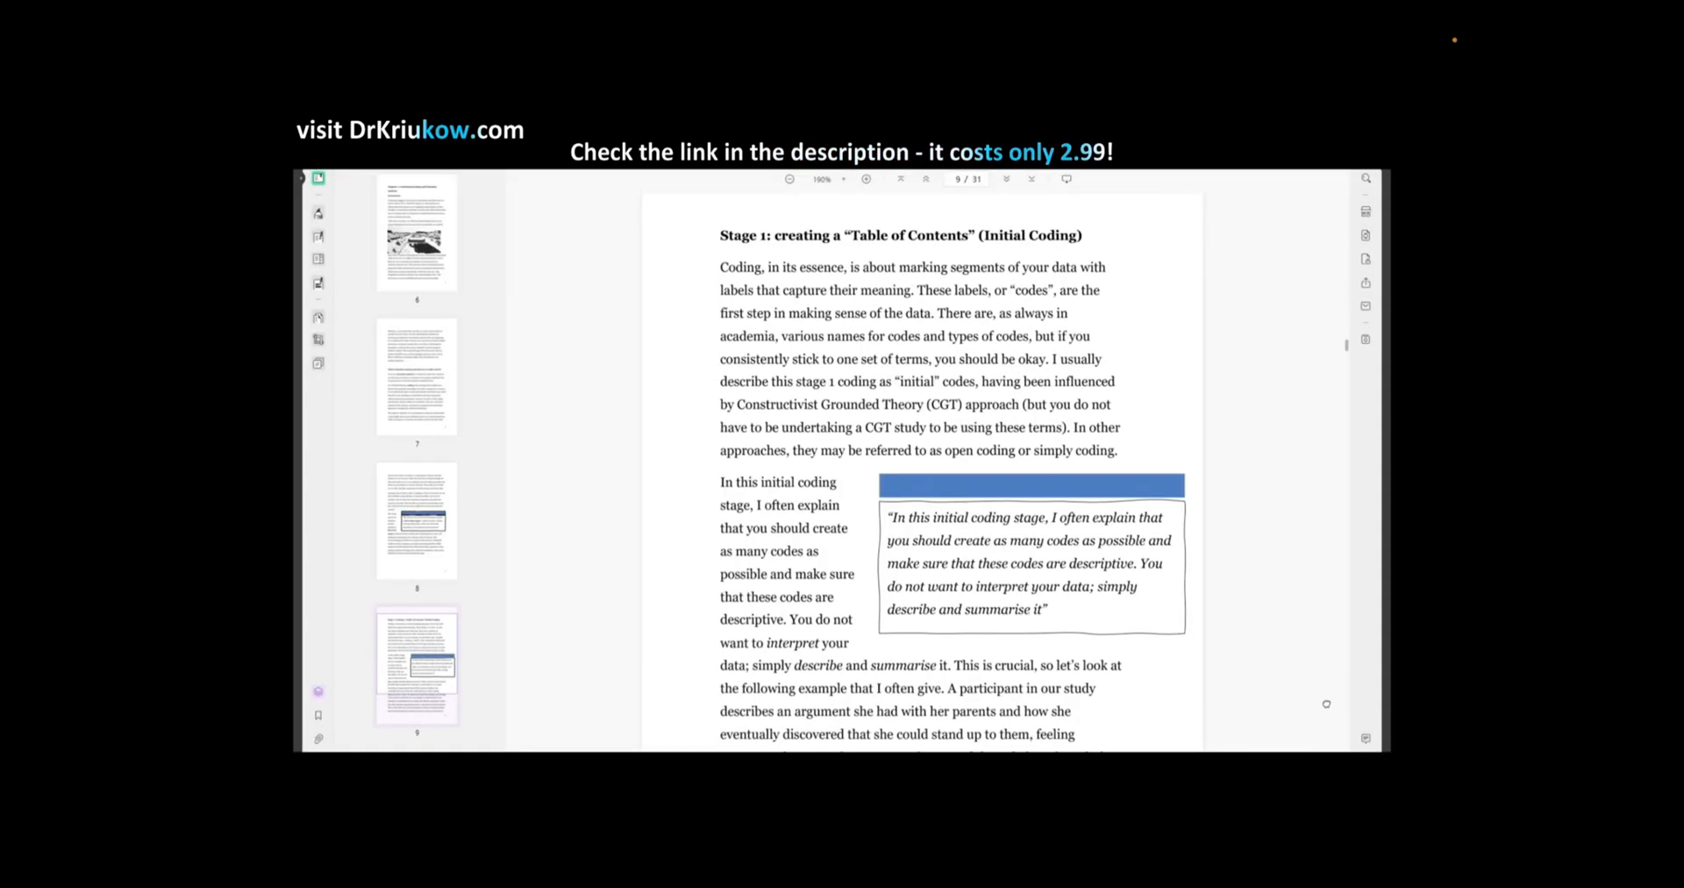
{"action": "scroll", "scroll_direction": "down", "scroll_amount": 3}
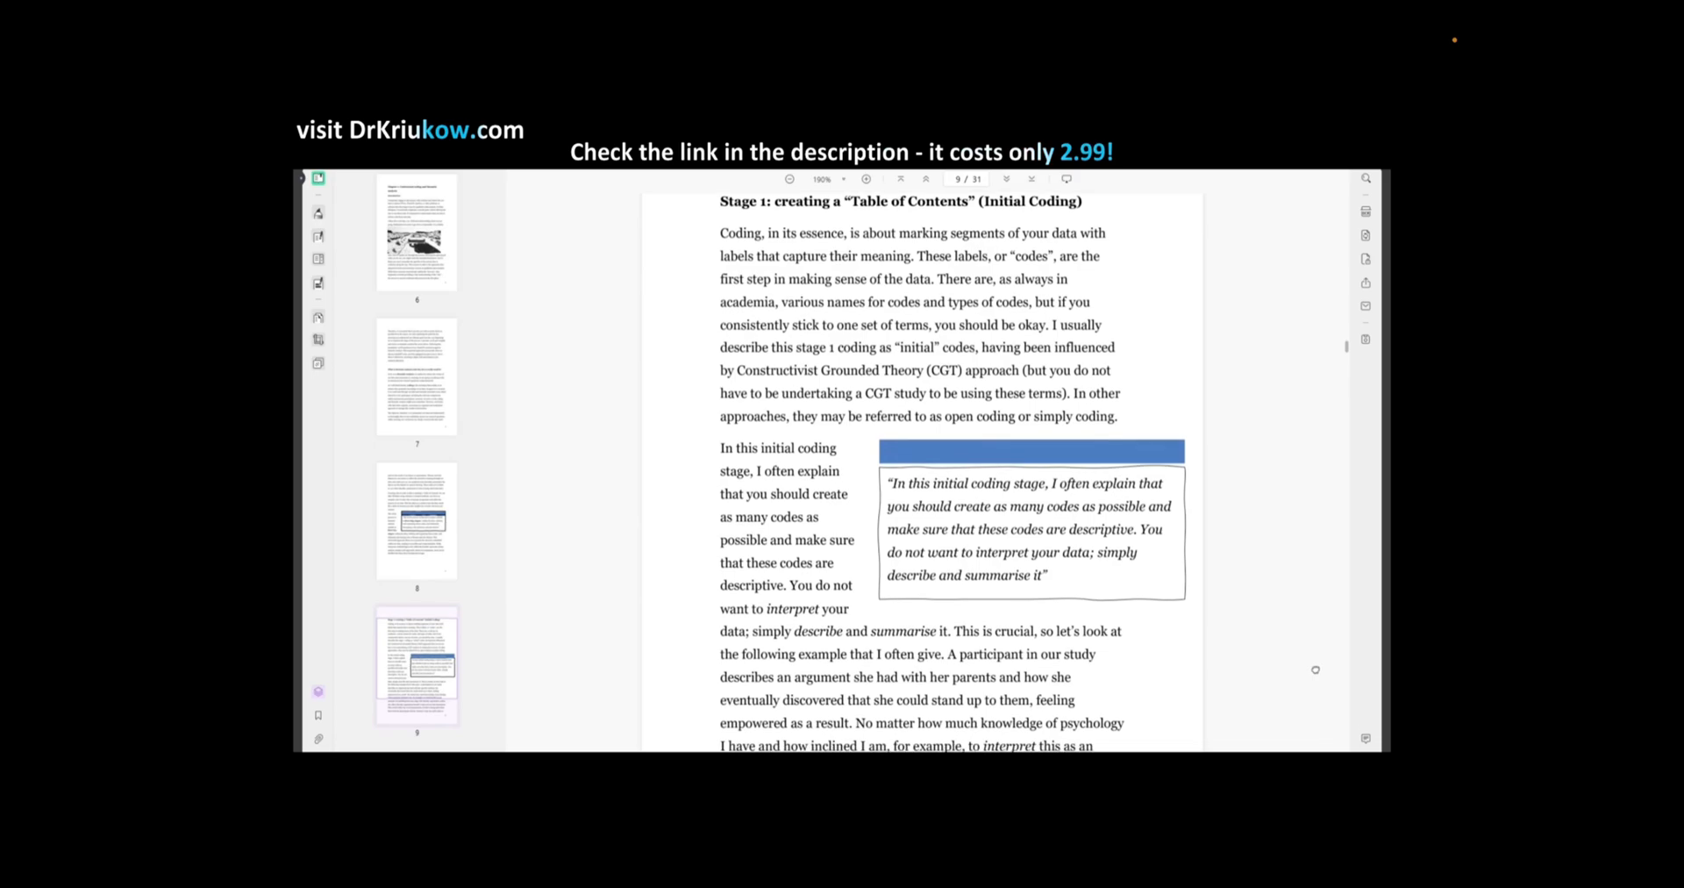
{"action": "scroll", "scroll_direction": "down", "scroll_amount": 3}
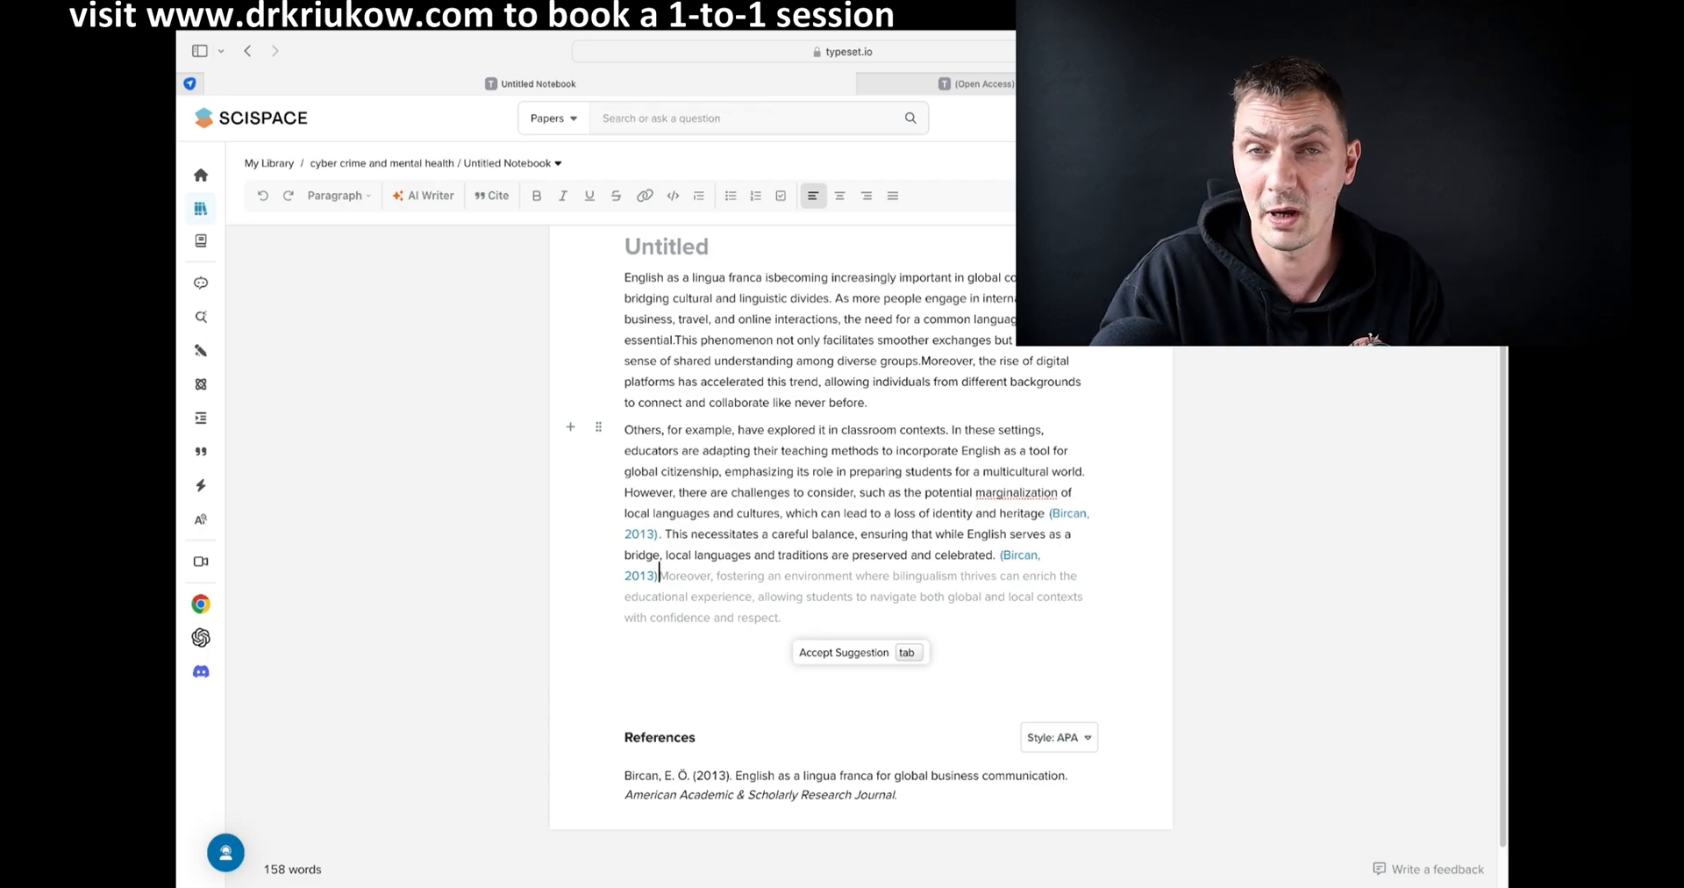
{"action": "mouse_move", "coordinate": [757, 119]}
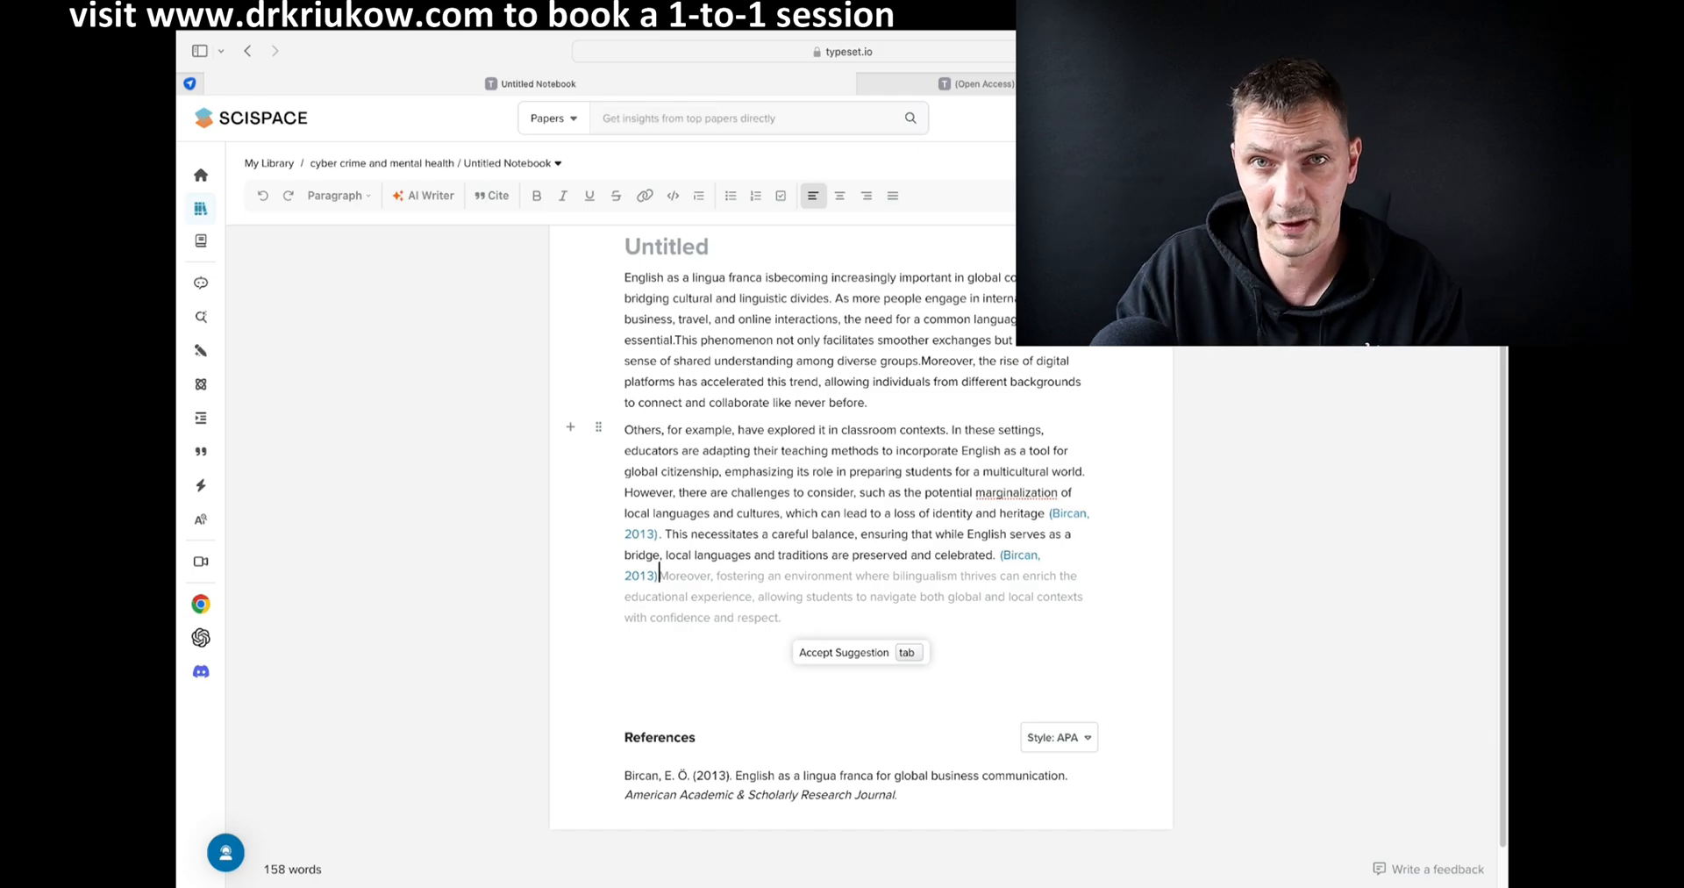